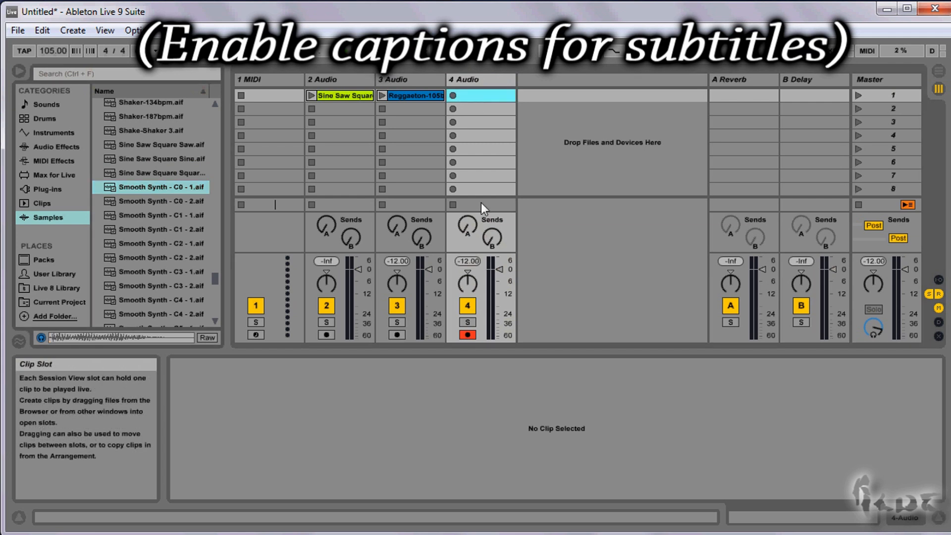
Show the Reggaeton-105bpm clip, then the Sine Saw Square synth clip, in Clip View
click(467, 336)
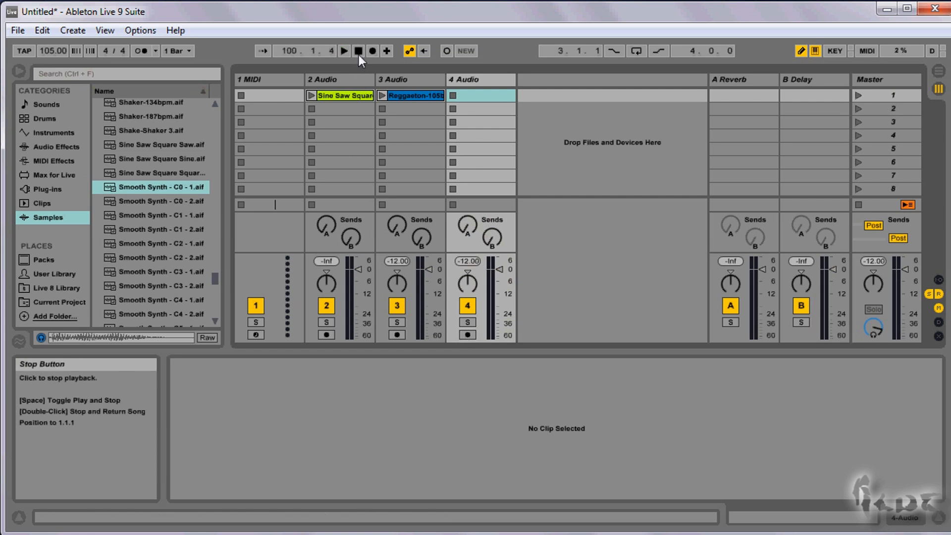
mouse_move(421, 269)
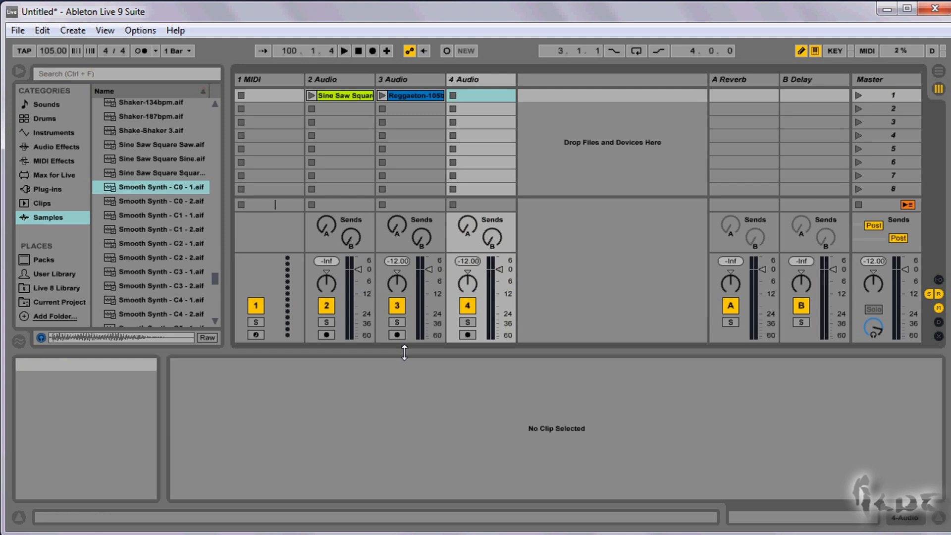
mouse_move(557, 83)
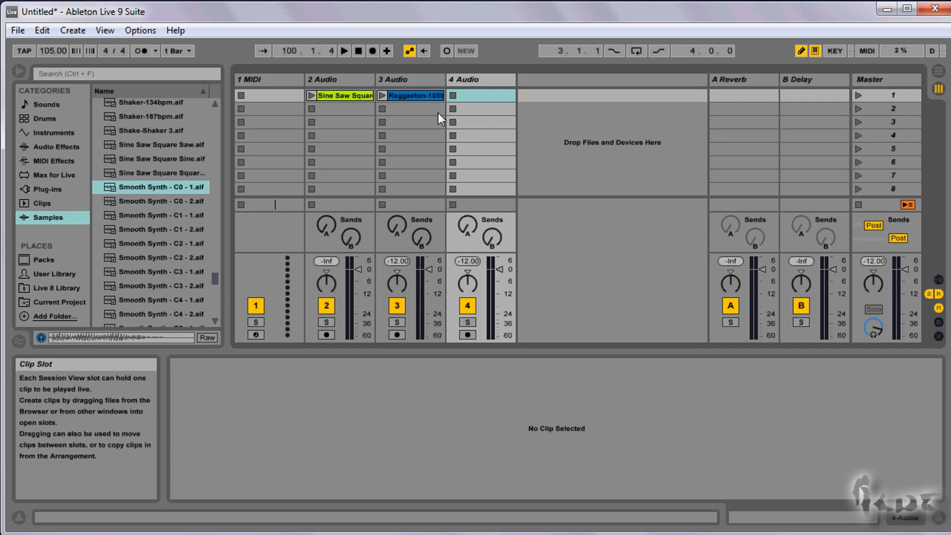
click(413, 96)
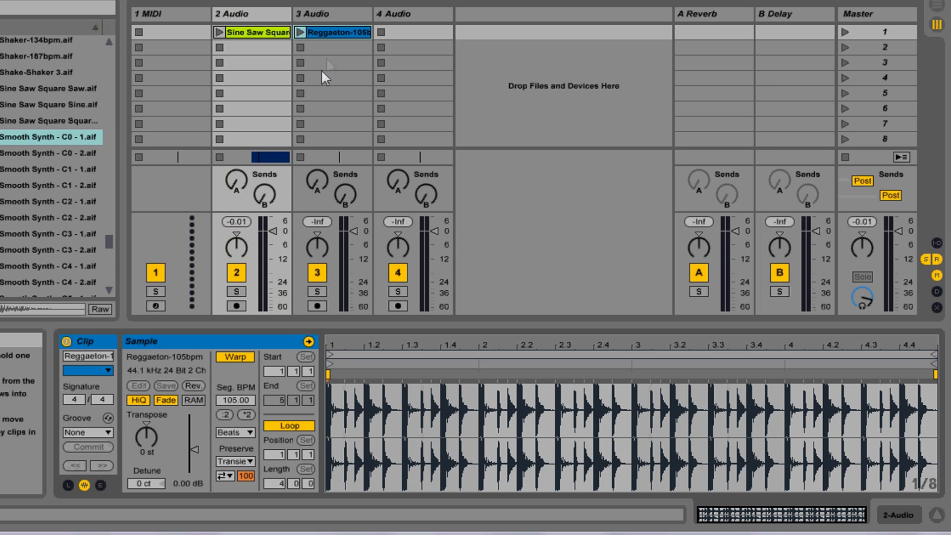
mouse_move(489, 513)
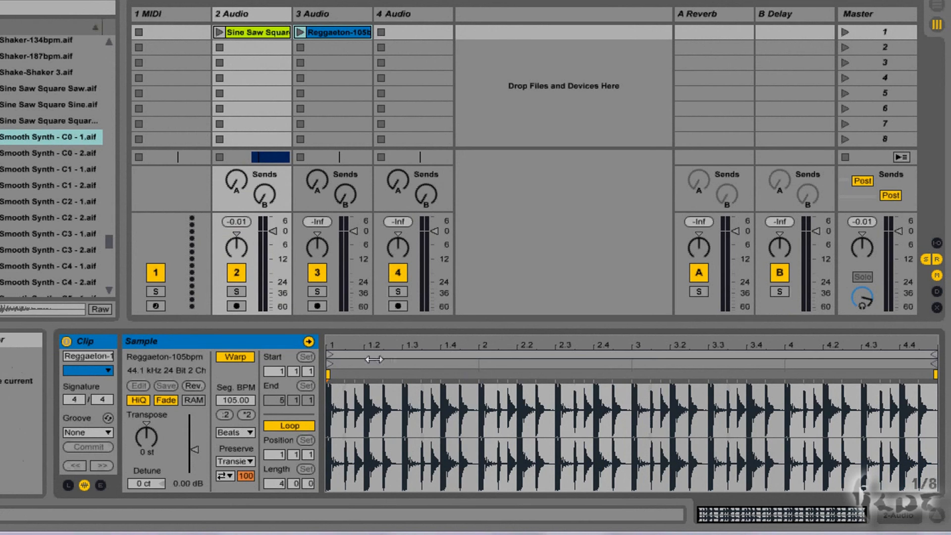
mouse_move(736, 345)
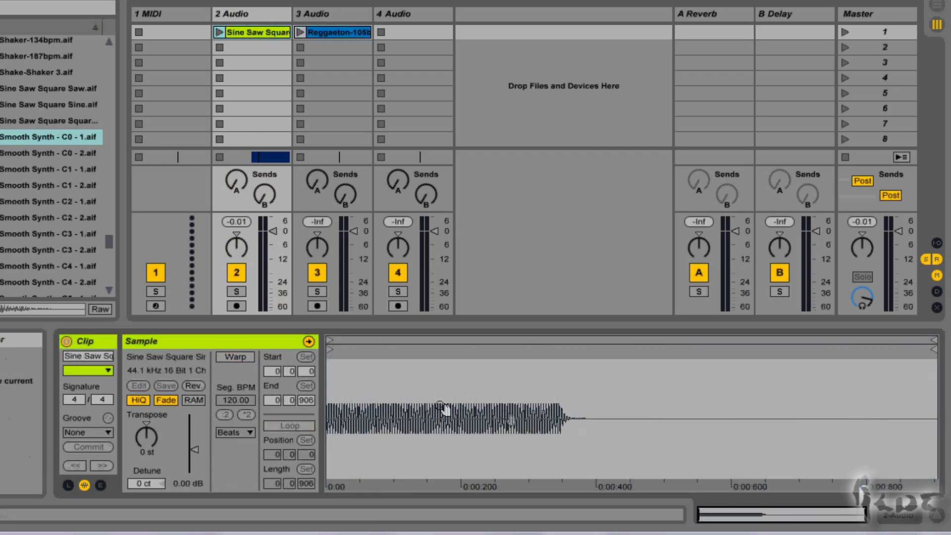
mouse_move(534, 376)
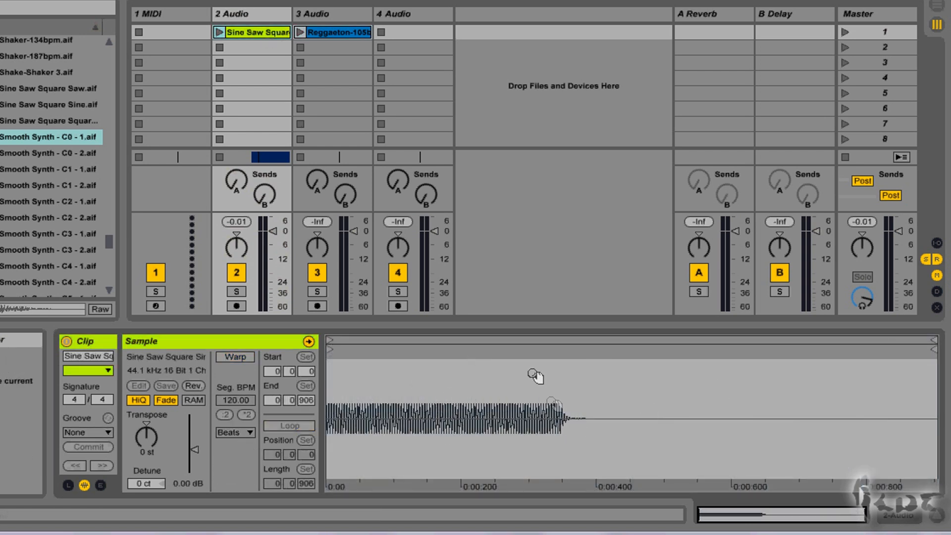
click(332, 32)
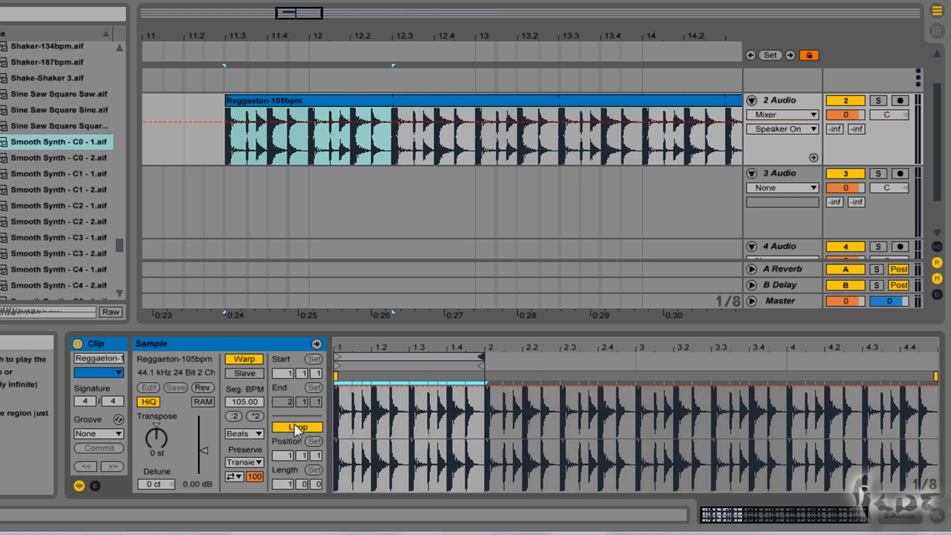
Enable looping on the Reggaeton-105bpm clip so its short section repeats along the clip
click(296, 427)
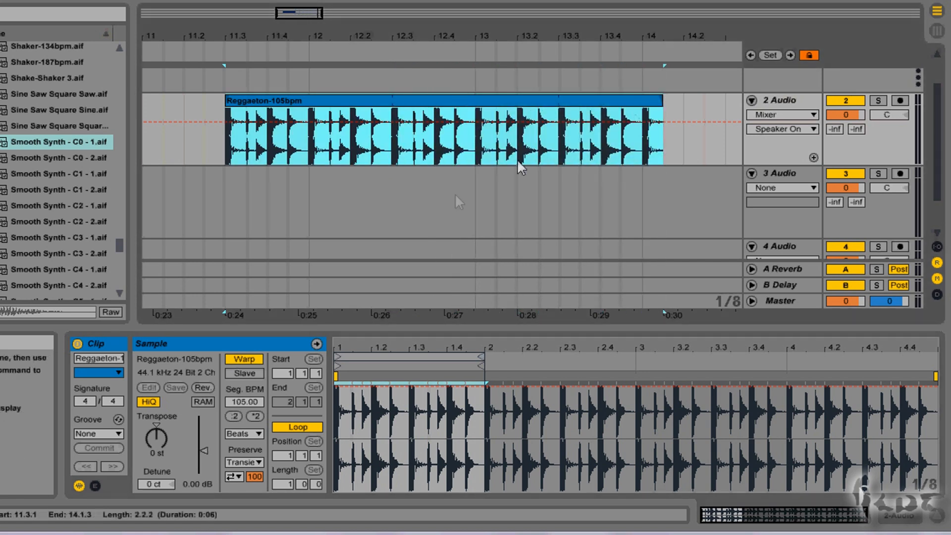
click(297, 427)
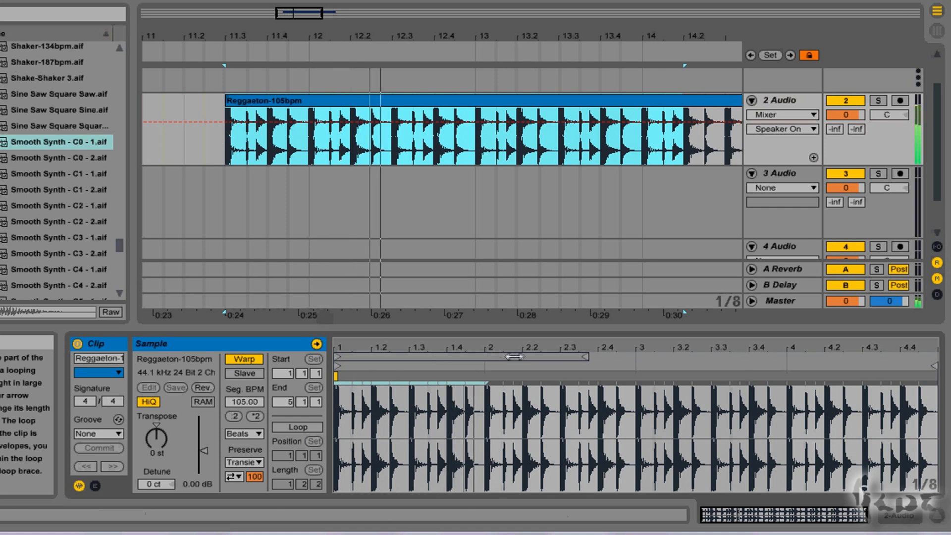
drag(513, 356, 591, 364)
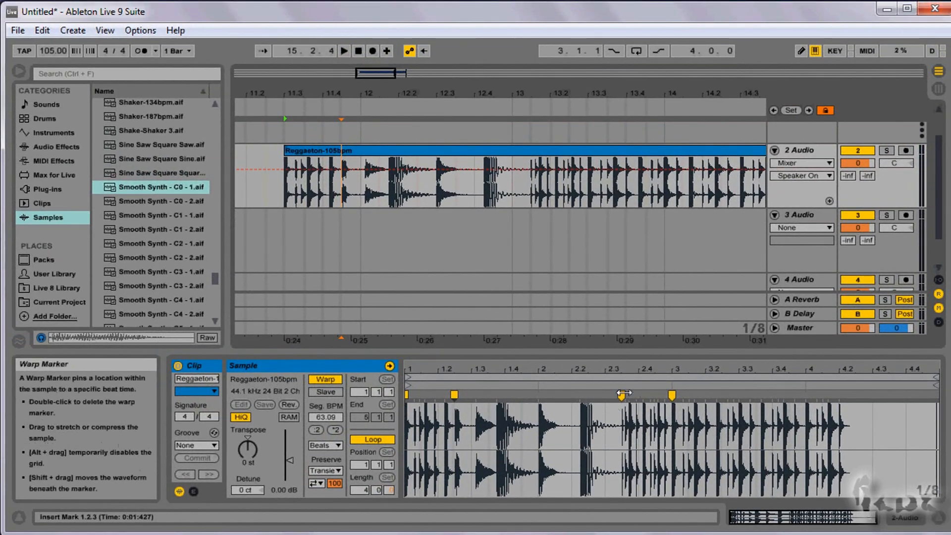
Bring up the warp marker's context menu to undo the warping
right_click(619, 394)
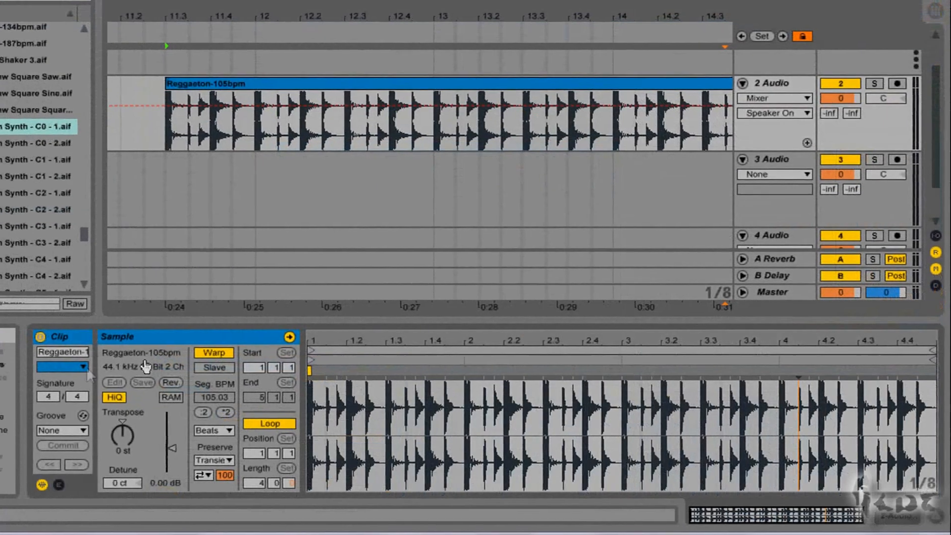
Colour the Reggaeton clip red and toggle its Clip Activator off and back on
click(61, 367)
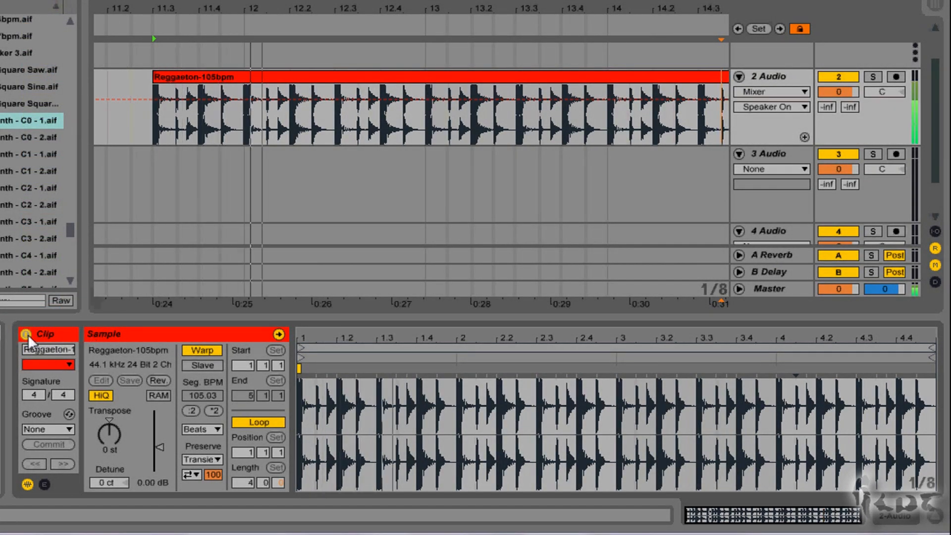
click(27, 336)
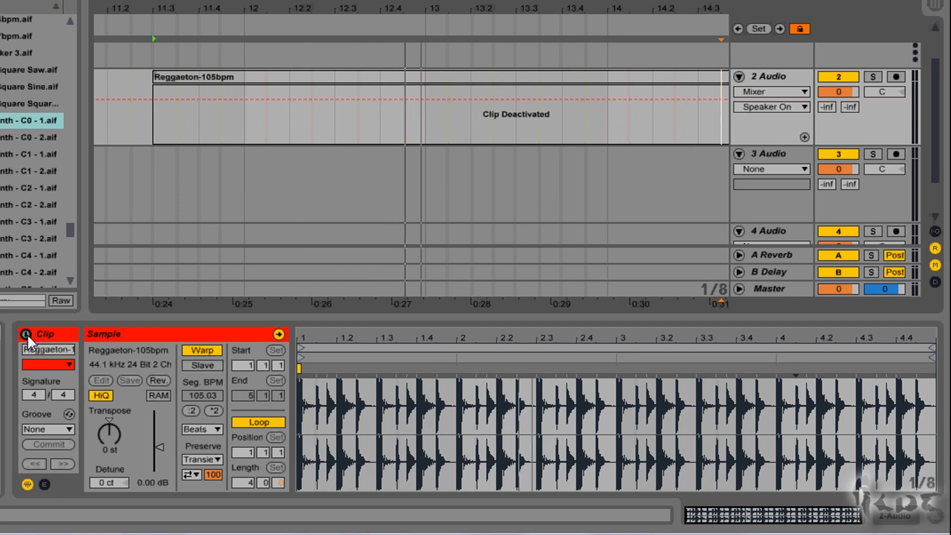
click(26, 333)
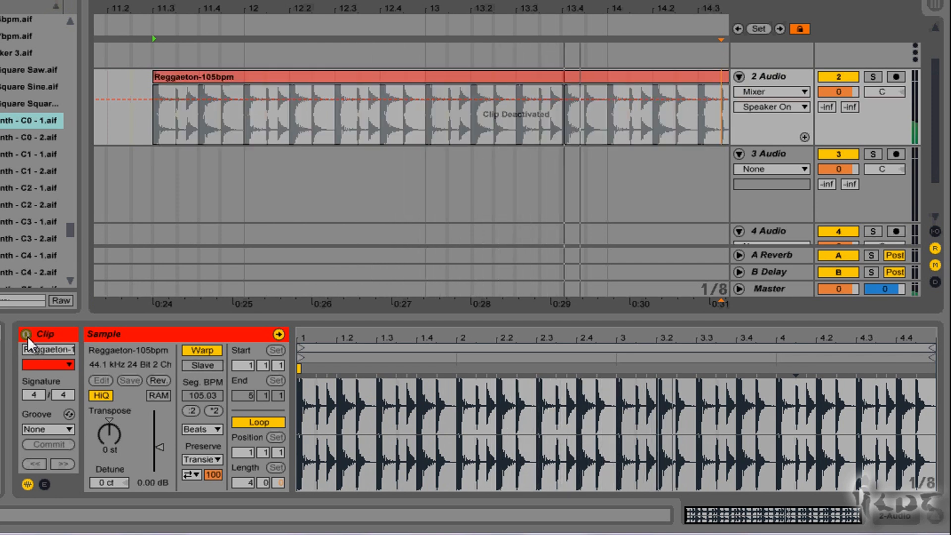
click(27, 335)
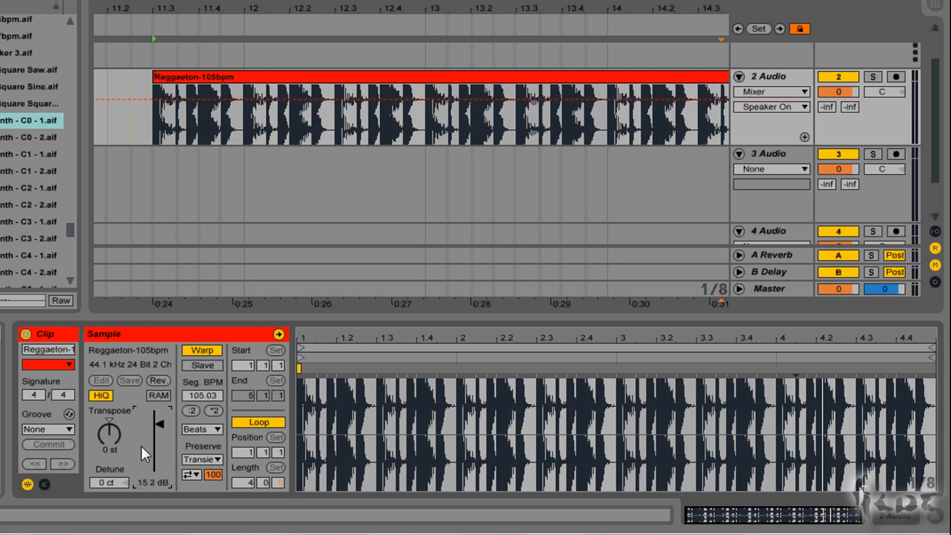
Lower the clip gain to about -6 dB, then reset it to 0 dB
drag(156, 422, 159, 452)
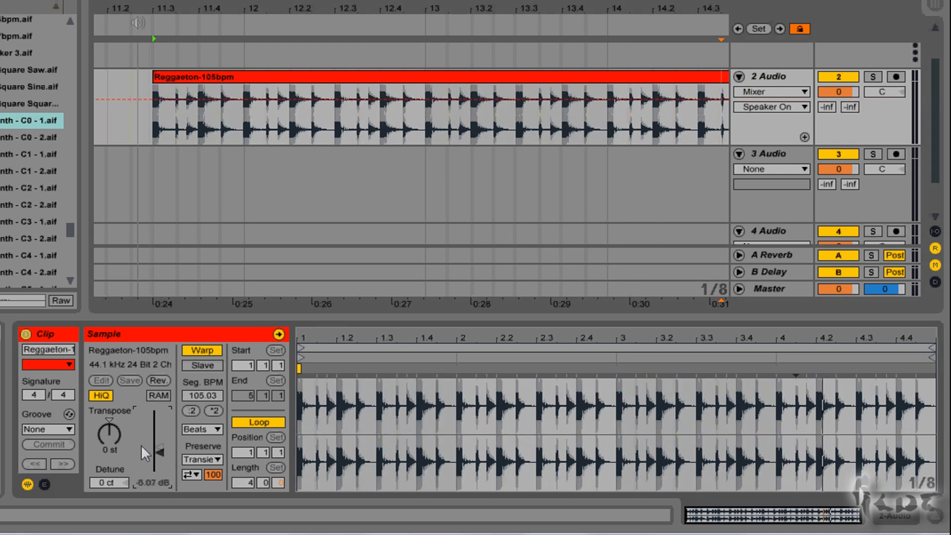
click(159, 381)
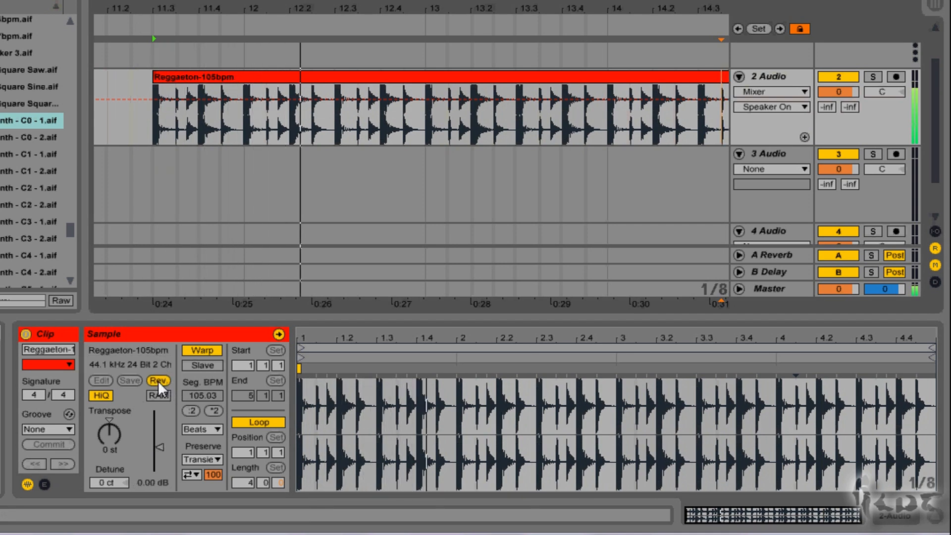
click(159, 381)
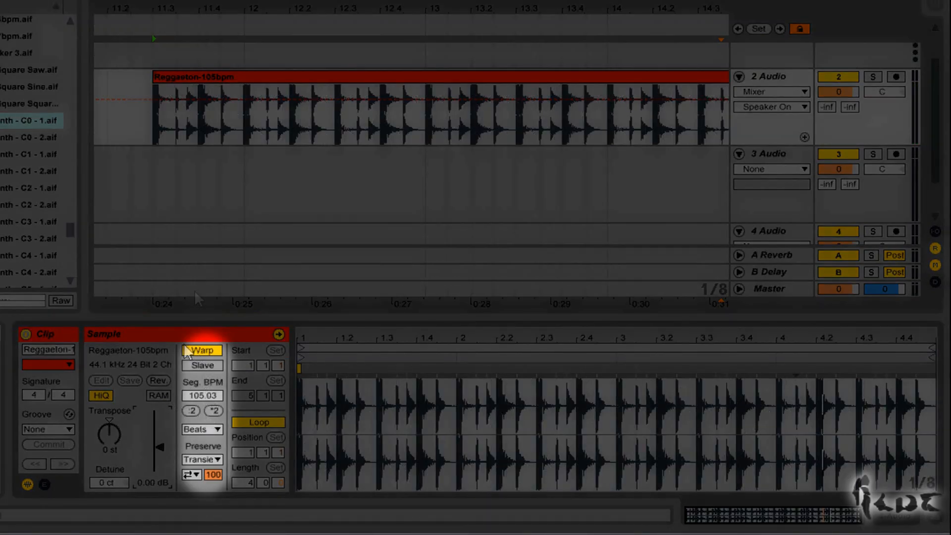
Halve and double the clip's segment tempo with :2 and *2, returning to 105.03 BPM
click(212, 410)
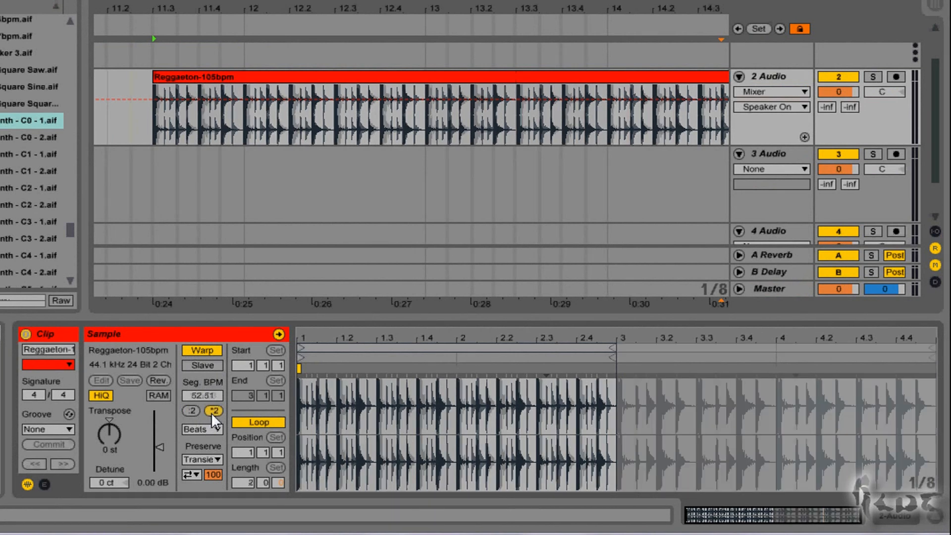
click(213, 411)
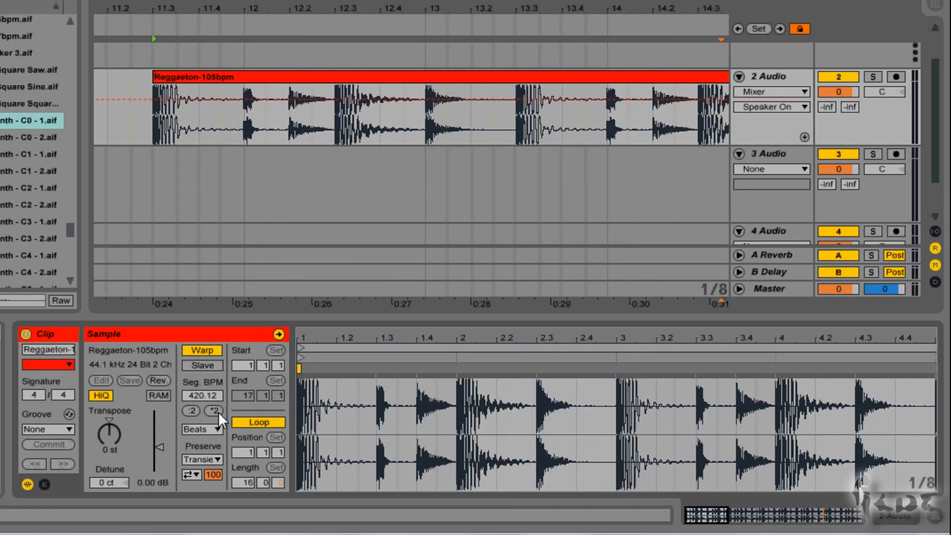
click(190, 411)
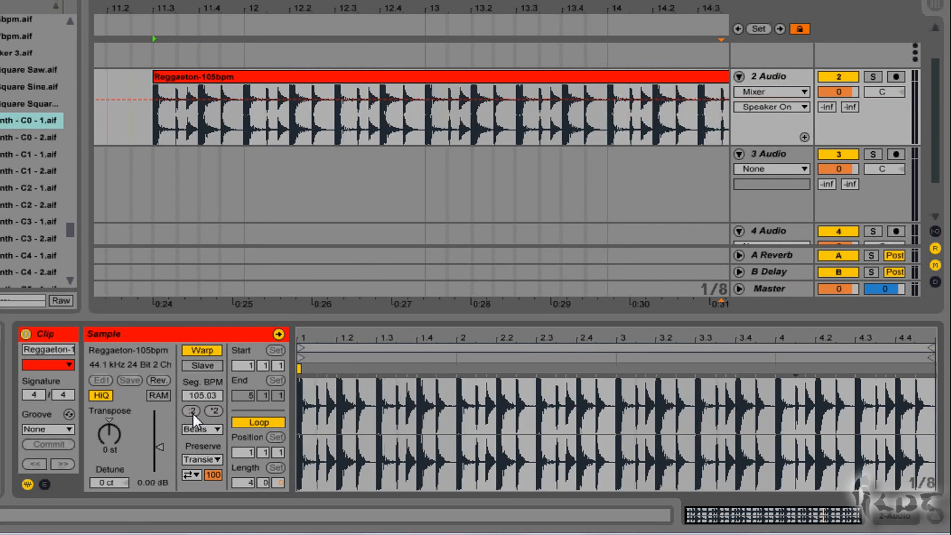
click(190, 412)
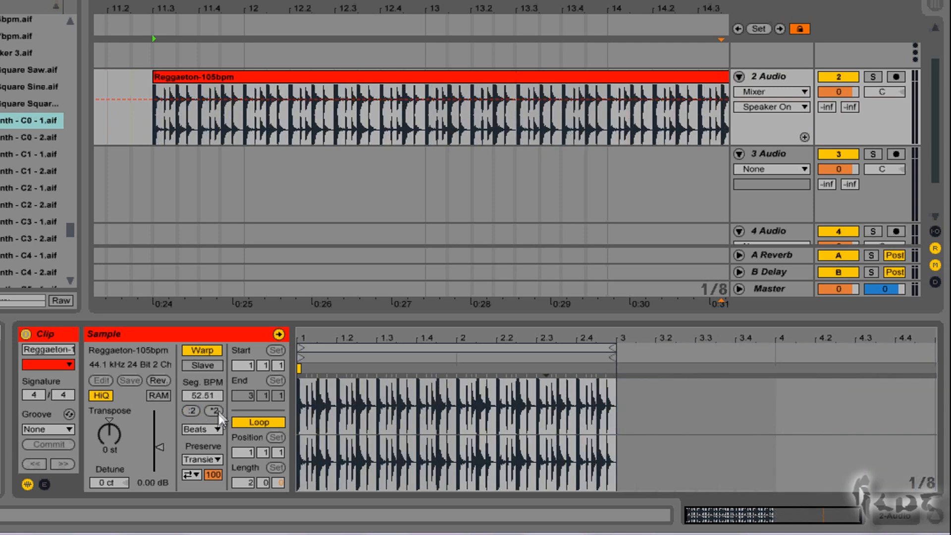
click(214, 410)
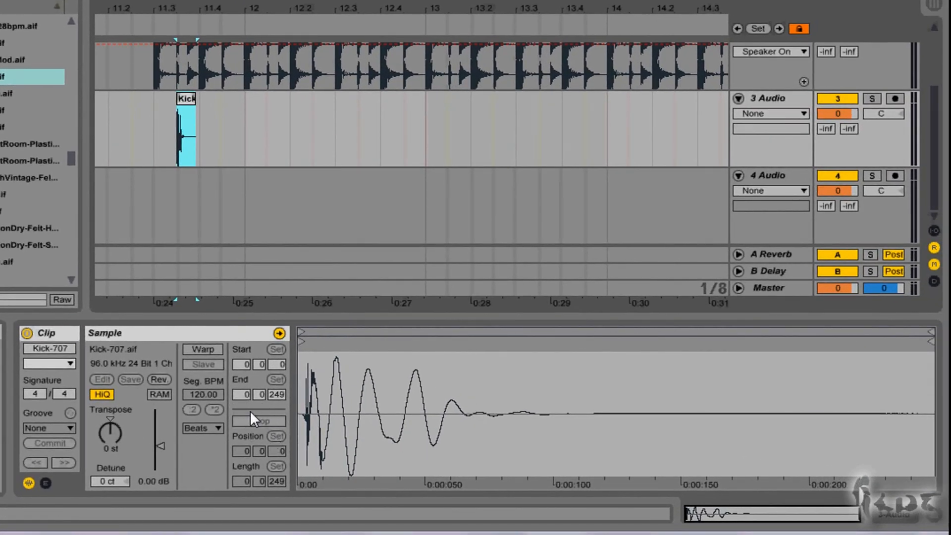
Warp the Kick-707 sample to follow 105 BPM and enable its loop
click(202, 348)
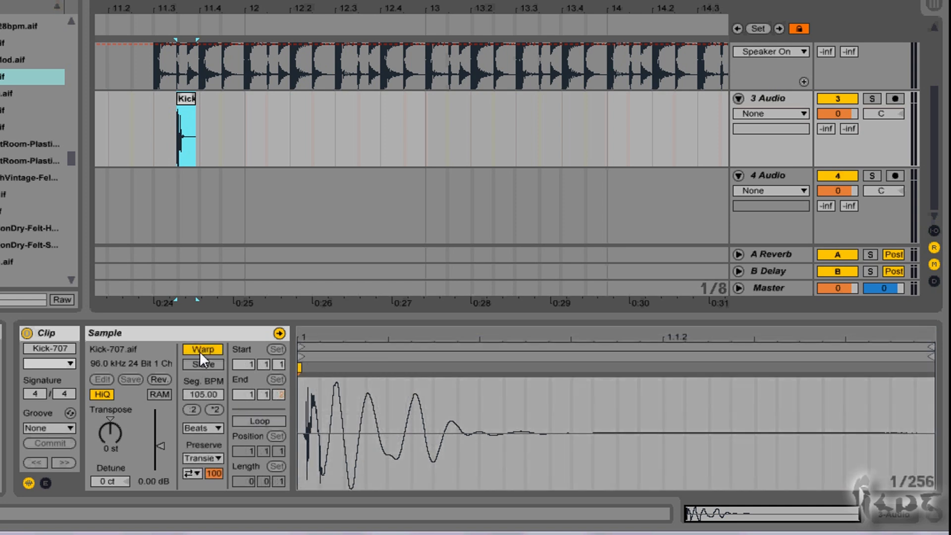
mouse_move(261, 428)
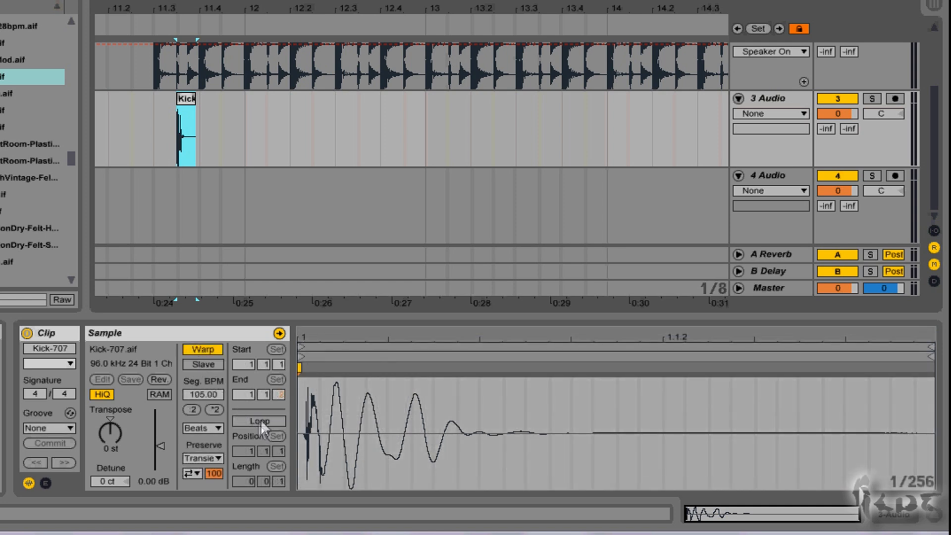
click(258, 420)
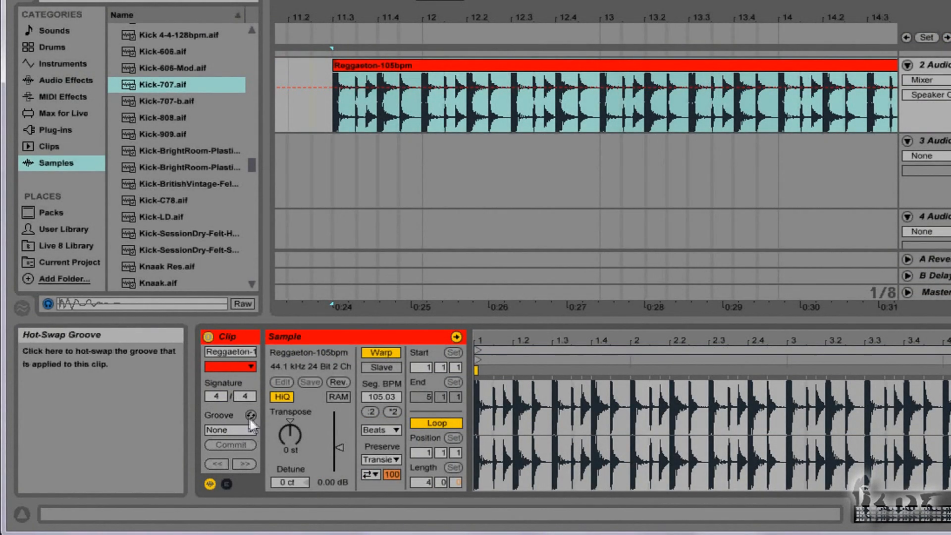
Hot-swap the clip groove and load Drum&Bass-90bpm from Swing and Groove > Other
click(250, 415)
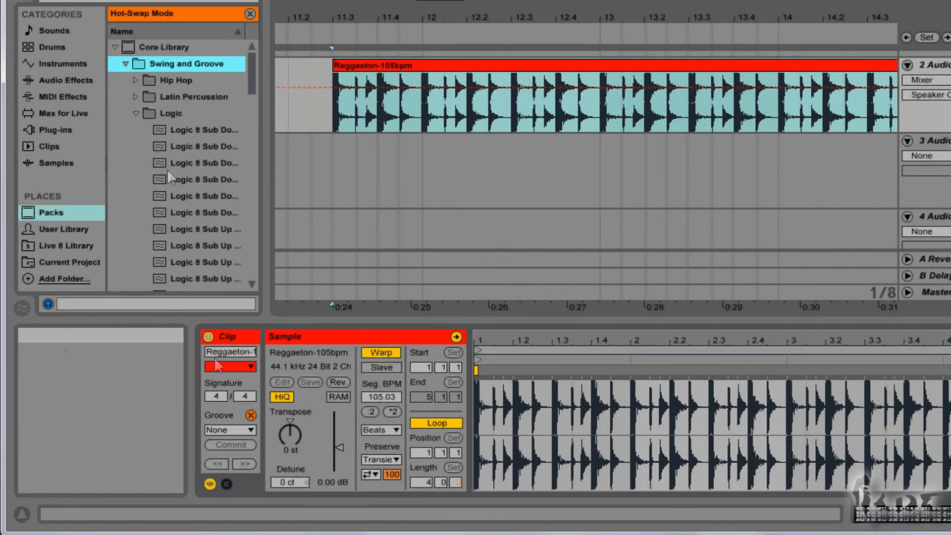
click(205, 147)
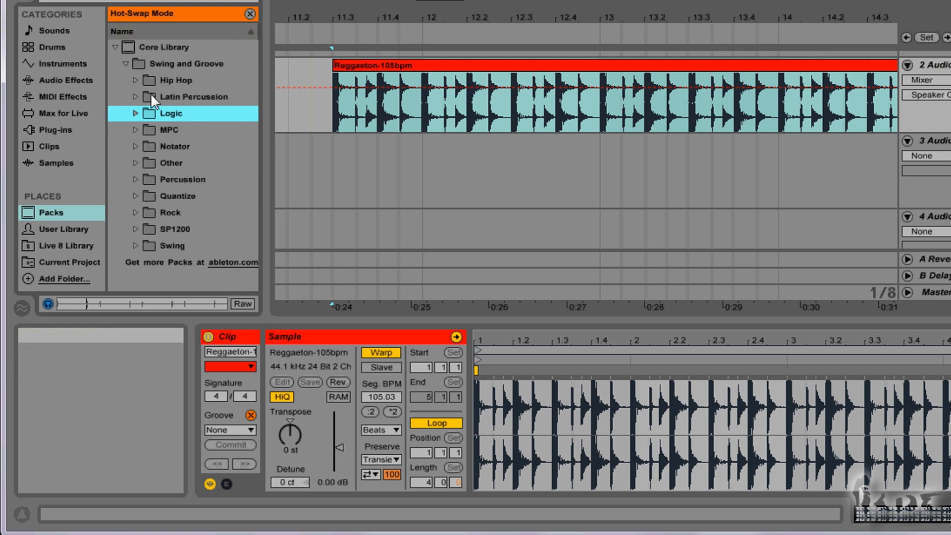
click(136, 163)
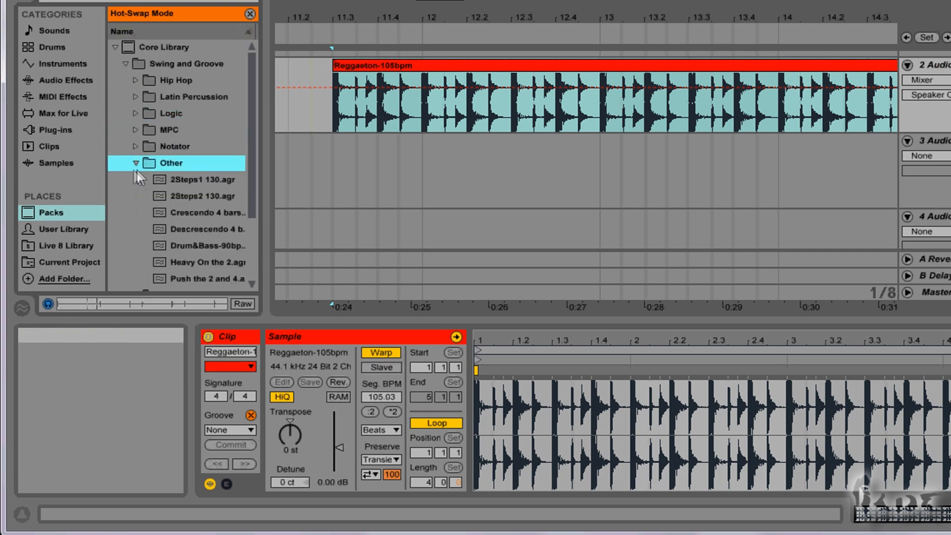
click(209, 179)
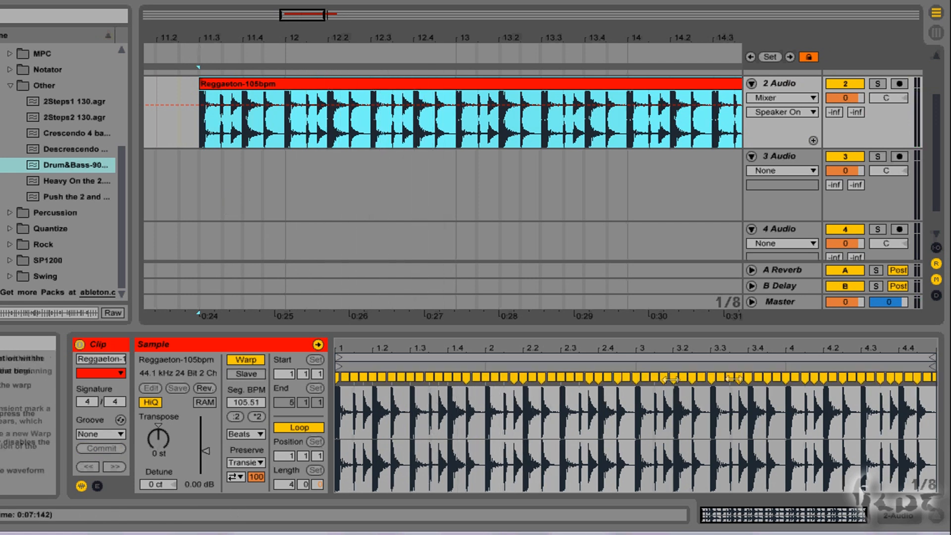
click(100, 434)
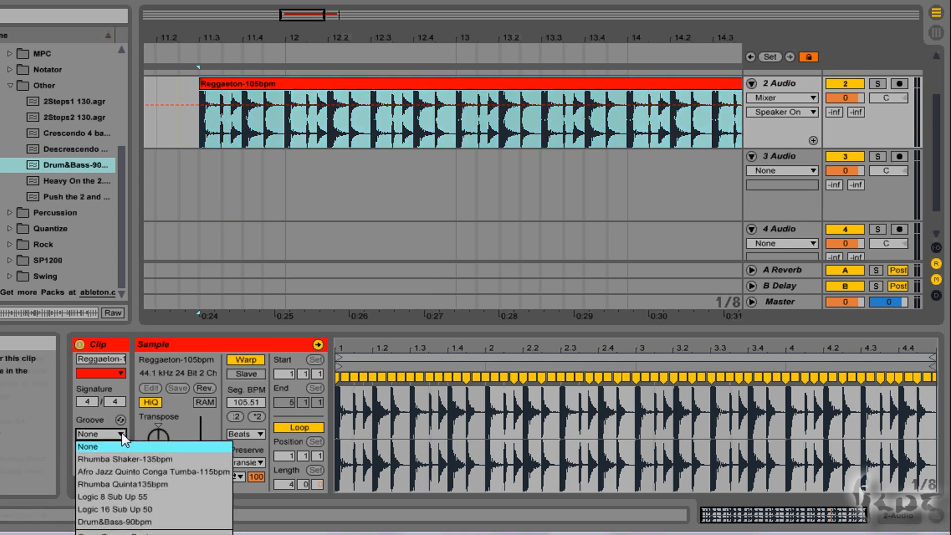
click(117, 521)
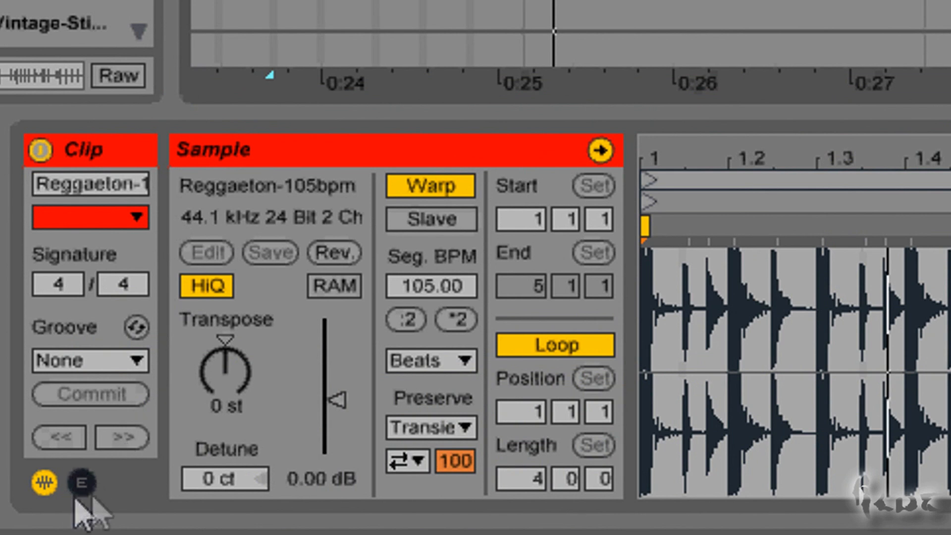
mouse_move(85, 497)
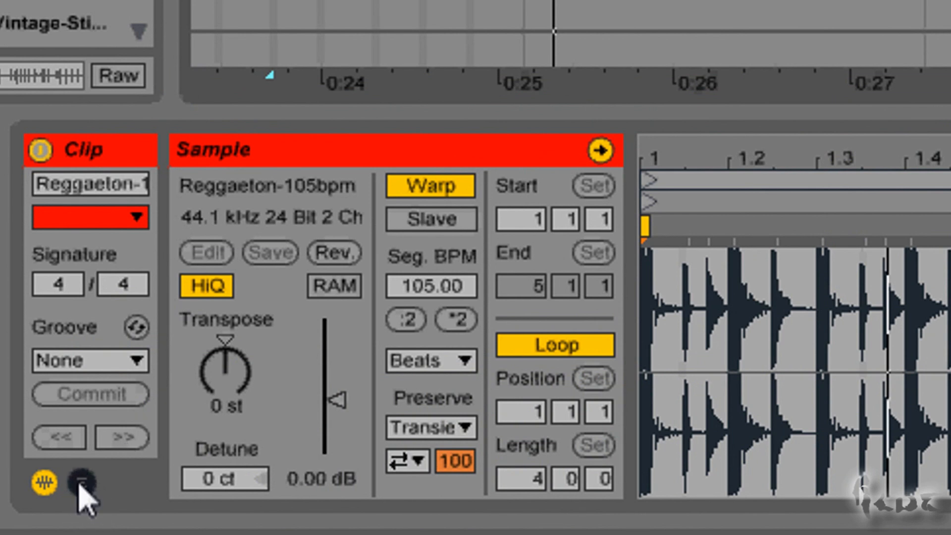
Show the Envelopes panel beside the Reggaeton clip's sample settings
click(78, 483)
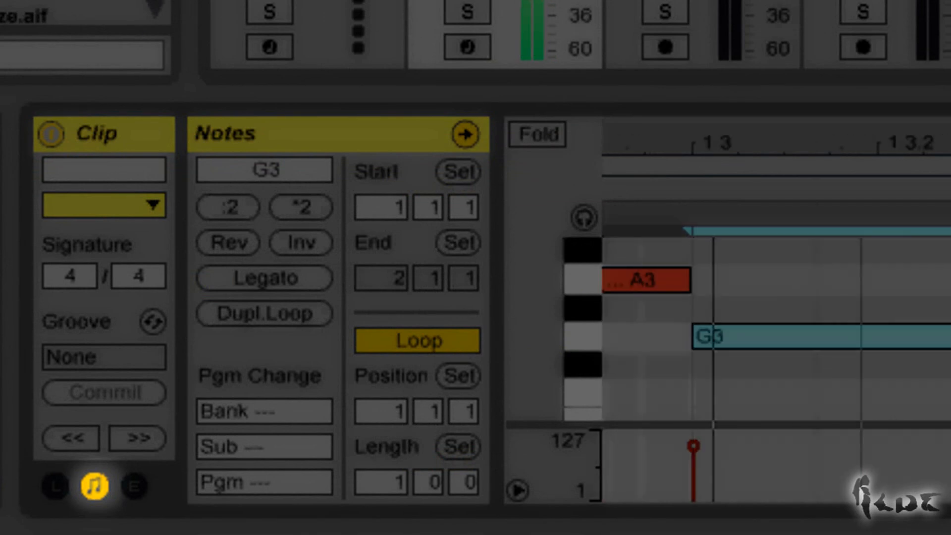
click(91, 485)
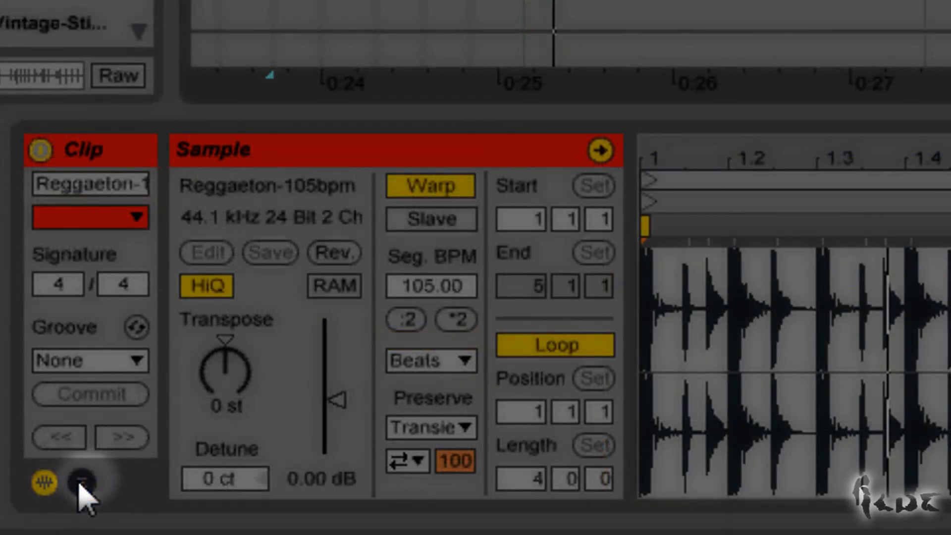
click(79, 484)
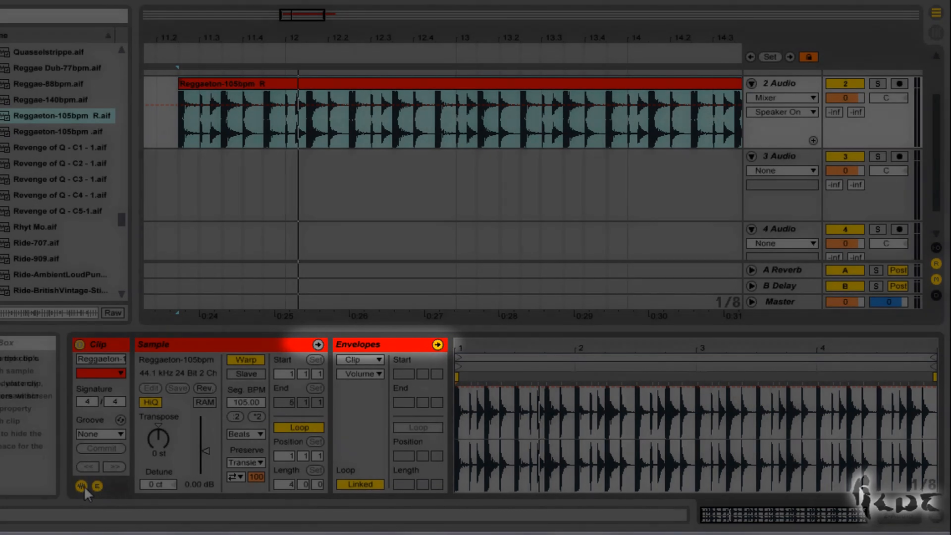
Hide the Sample box and choose Clip / Volume so the 88% volume envelope line shows
click(81, 487)
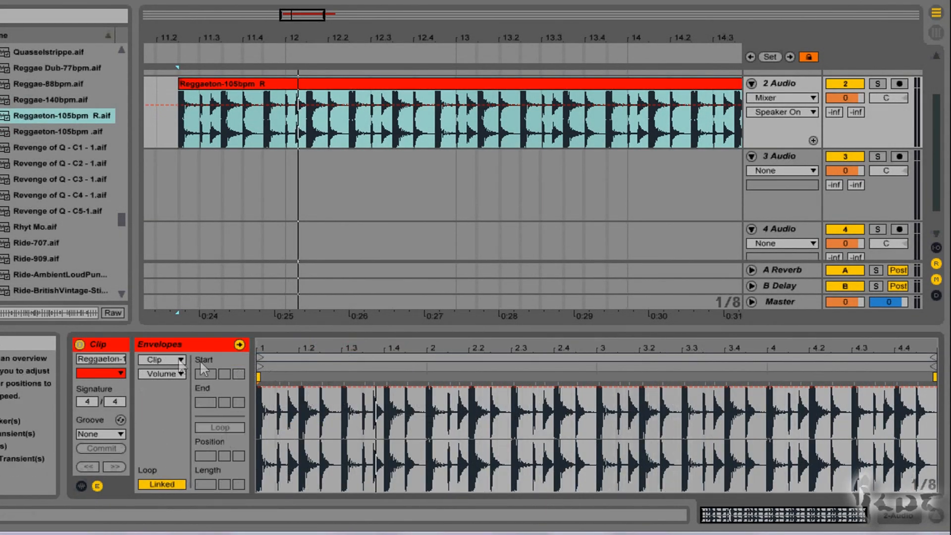
click(162, 375)
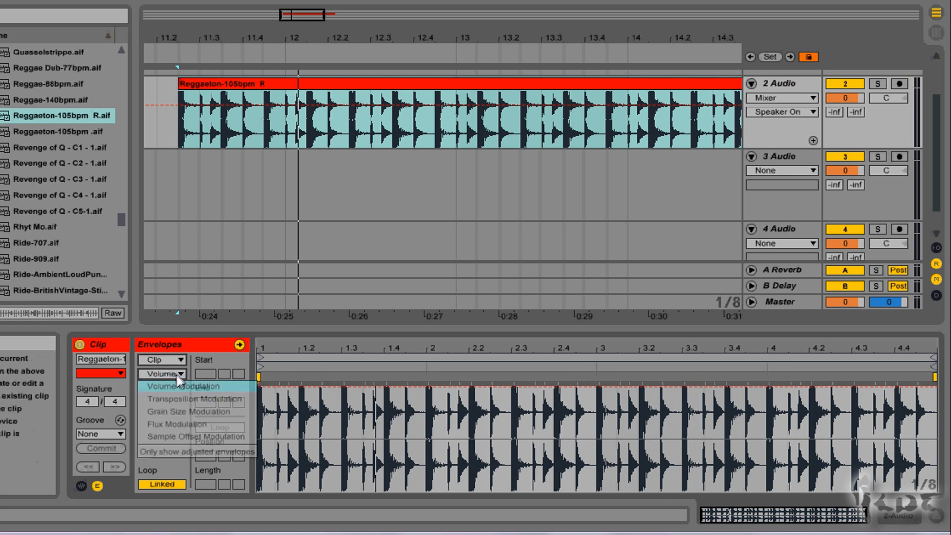
mouse_move(185, 412)
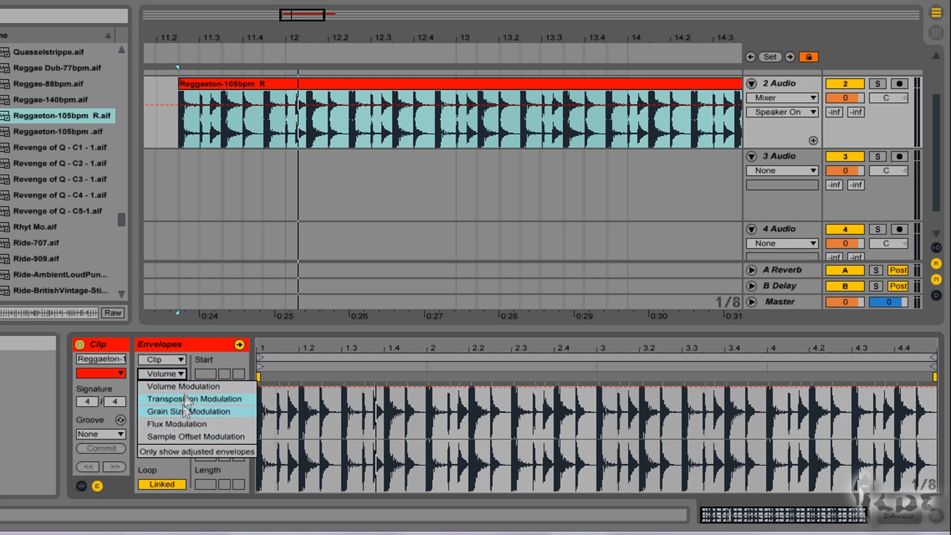
mouse_move(196, 387)
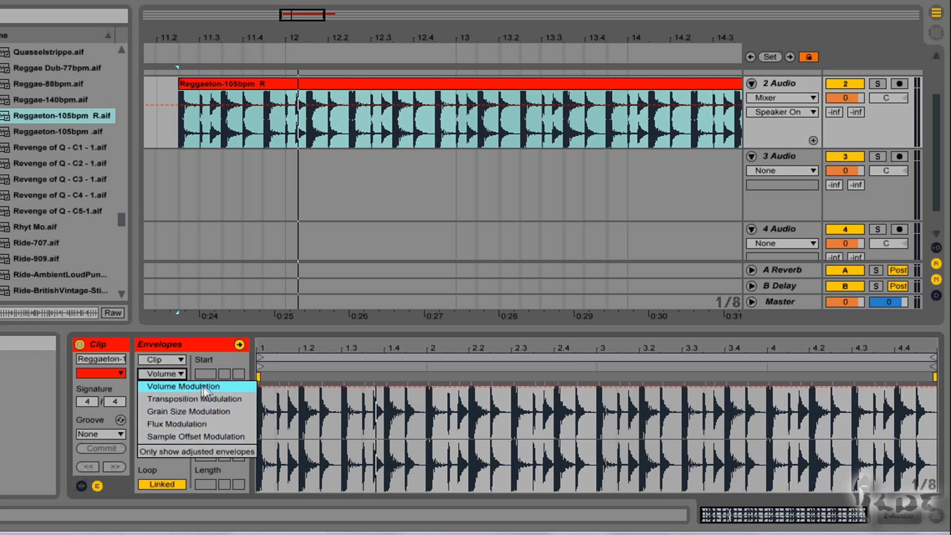
click(181, 387)
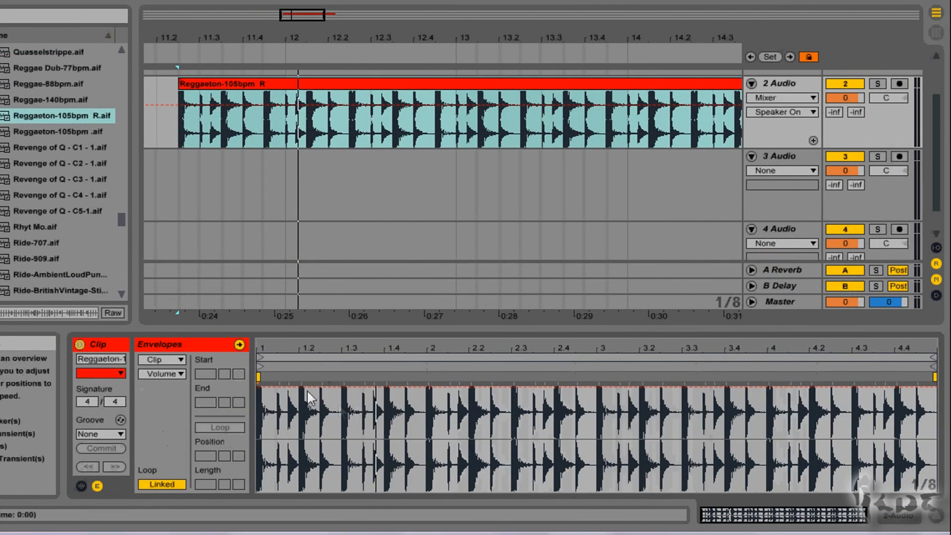
click(162, 359)
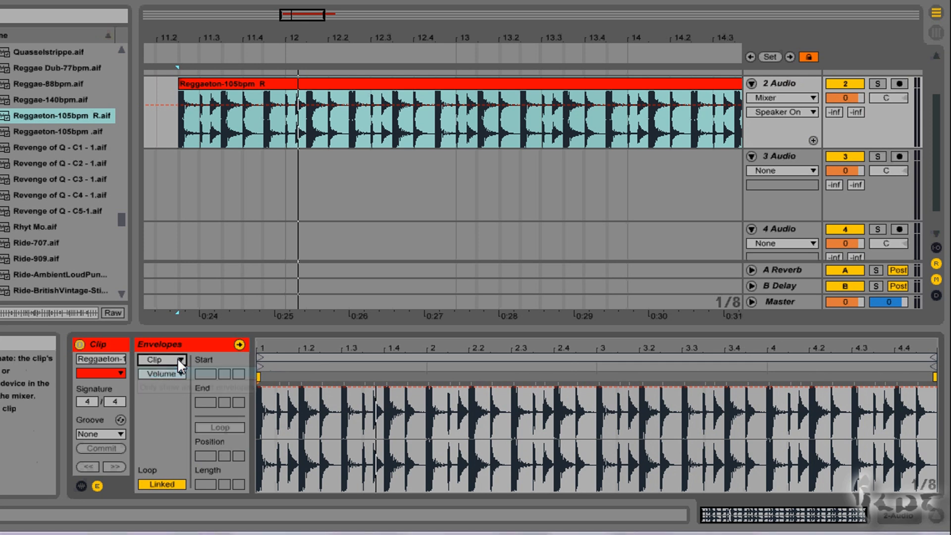
click(162, 374)
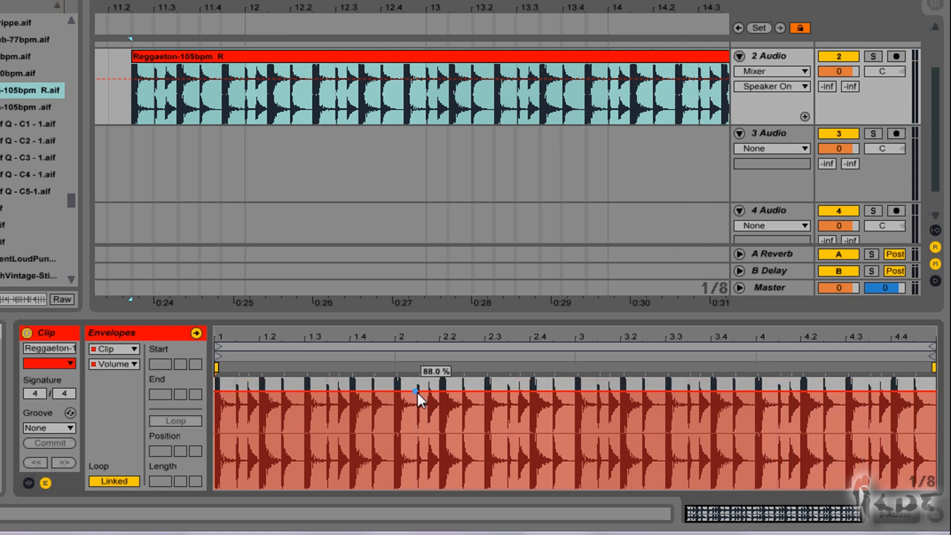
Shape the volume envelope into a single V-shaped dip around beats 2.2–3.2
drag(416, 395, 497, 398)
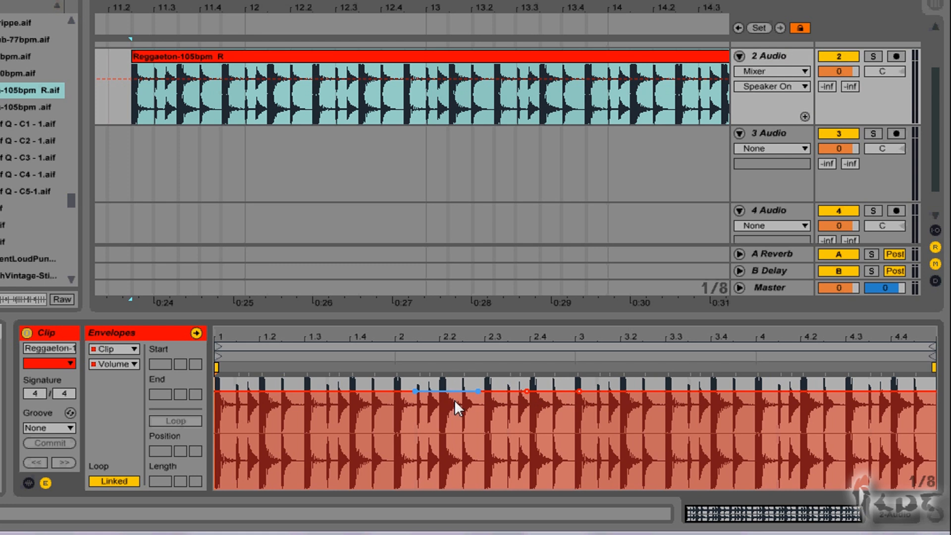
drag(458, 403, 479, 394)
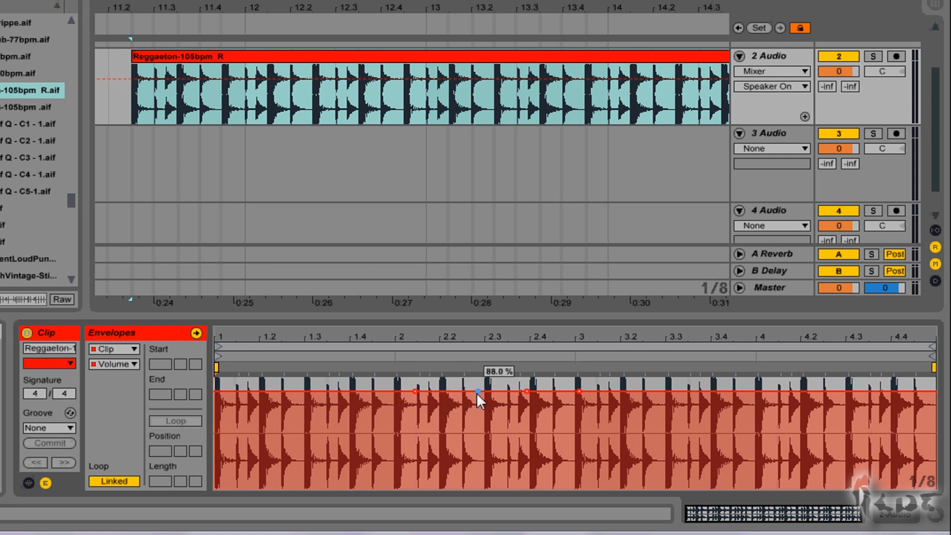
drag(478, 391, 462, 482)
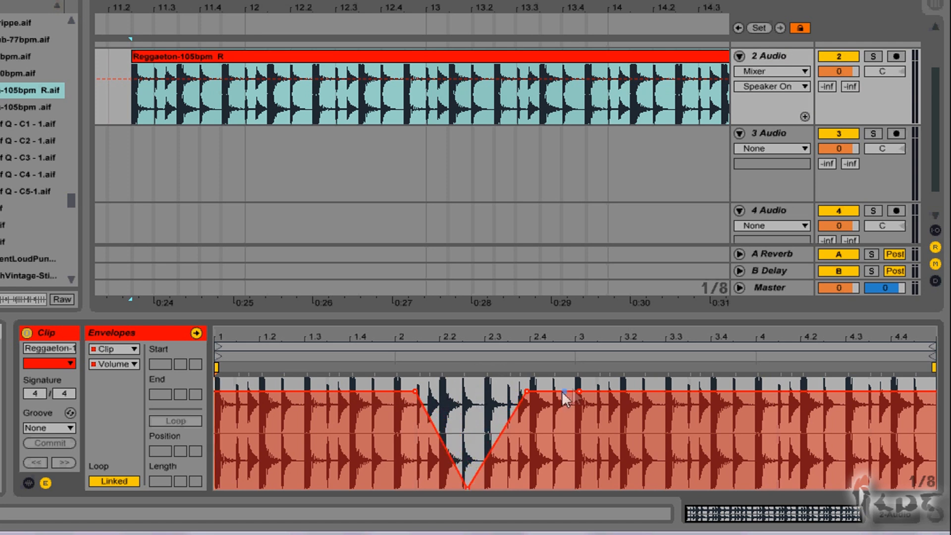
drag(577, 393, 581, 448)
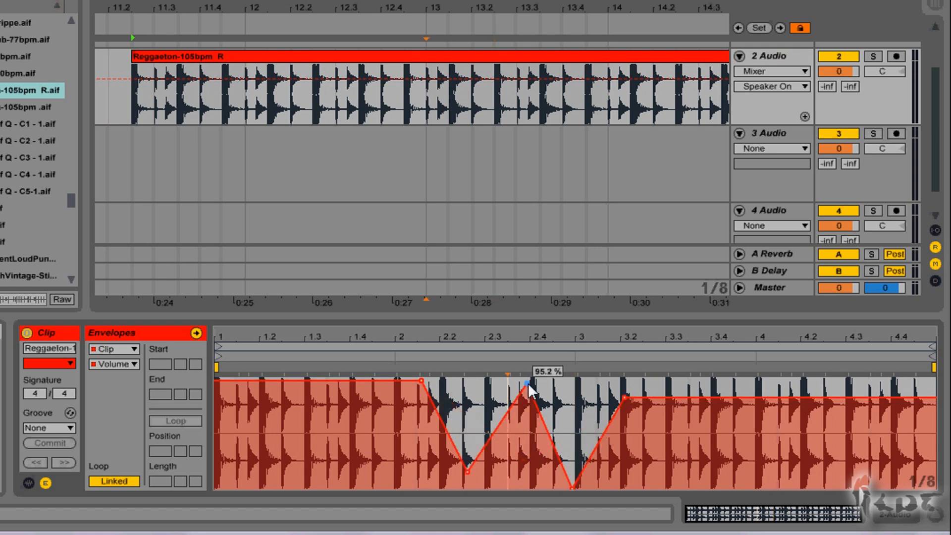
drag(528, 388, 470, 476)
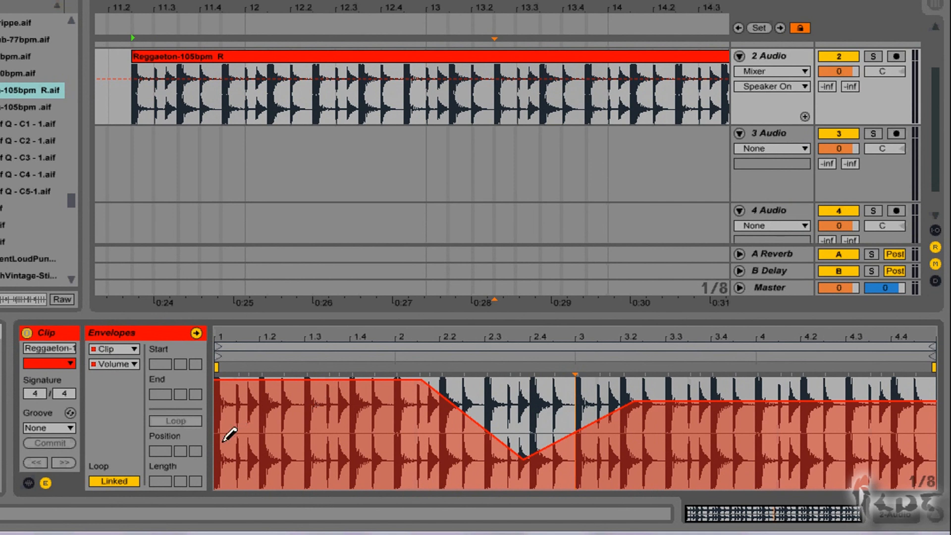
Sketch a stepped volume pattern with a ramp, dip and rise across the clip in Draw Mode
drag(228, 434, 274, 403)
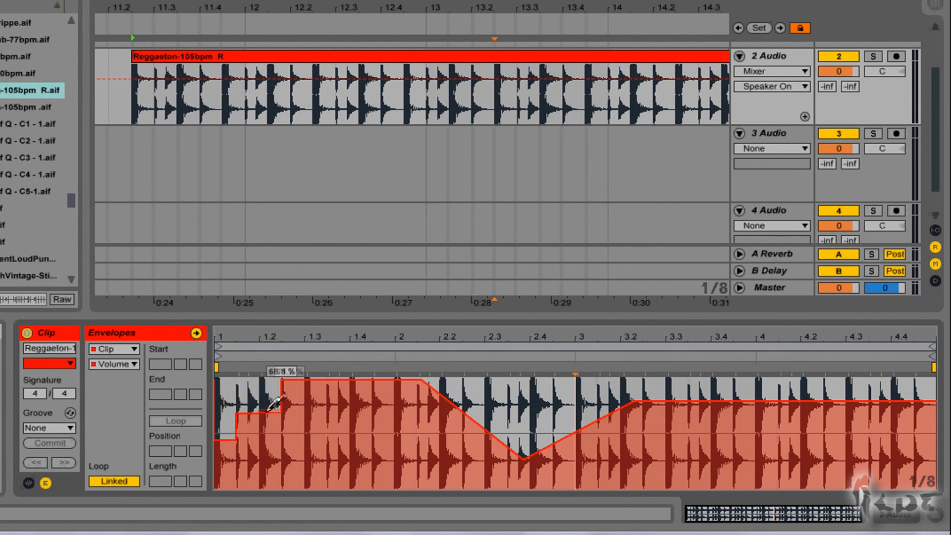
drag(273, 406, 947, 412)
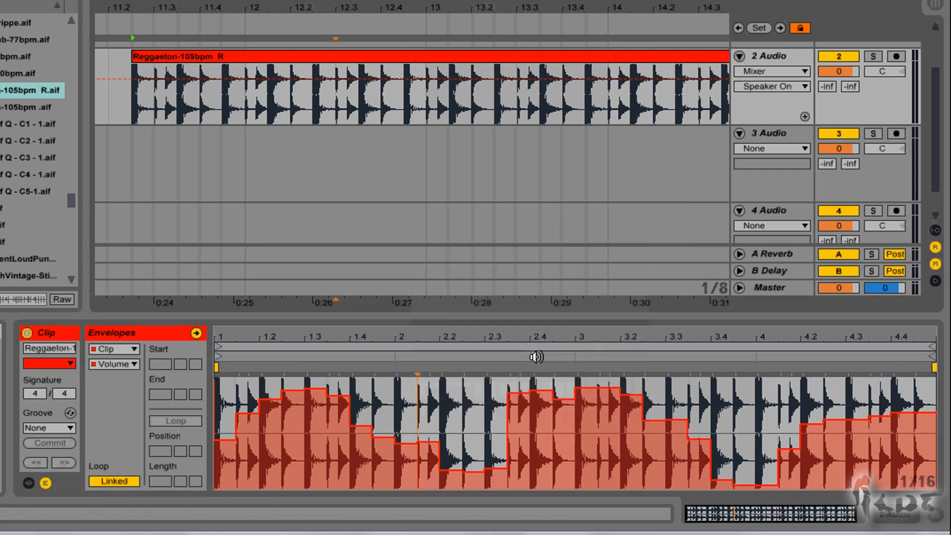
drag(243, 448, 276, 406)
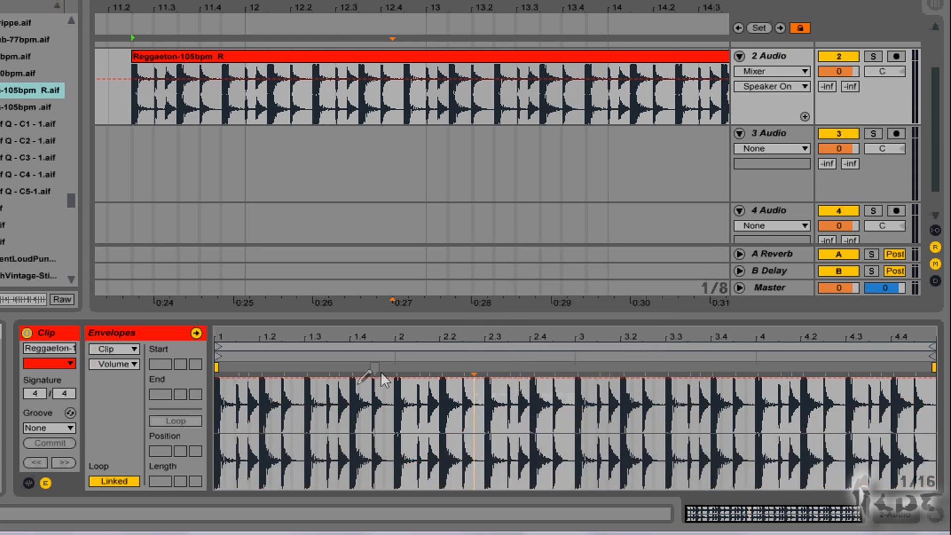
drag(358, 376, 255, 403)
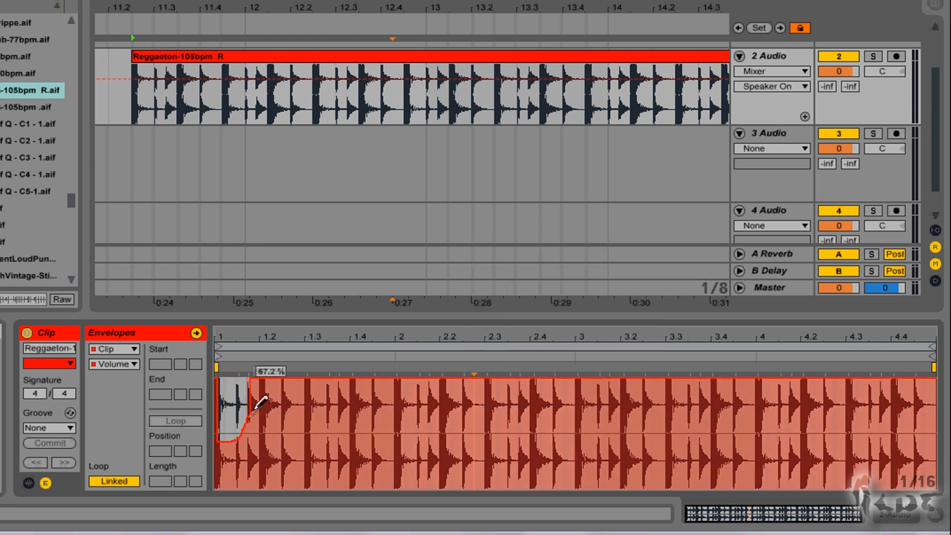
drag(254, 403, 916, 425)
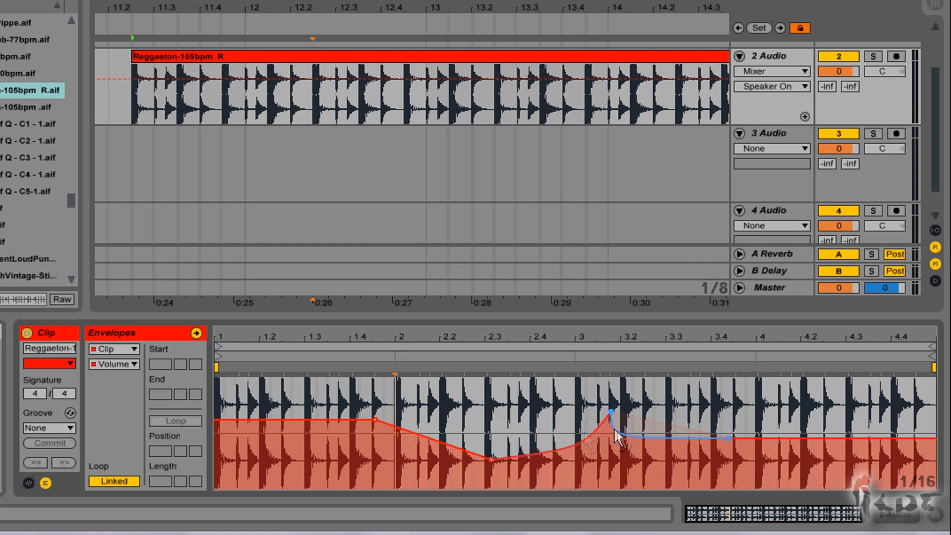
Hold the volume near 60% until beat 2.3, then ramp it up to a higher level
drag(610, 414, 586, 443)
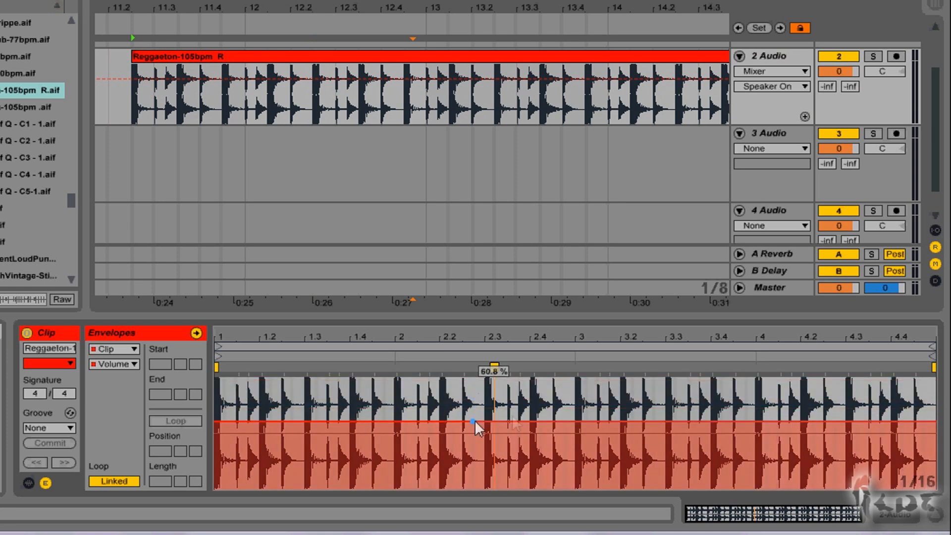
drag(473, 421, 540, 405)
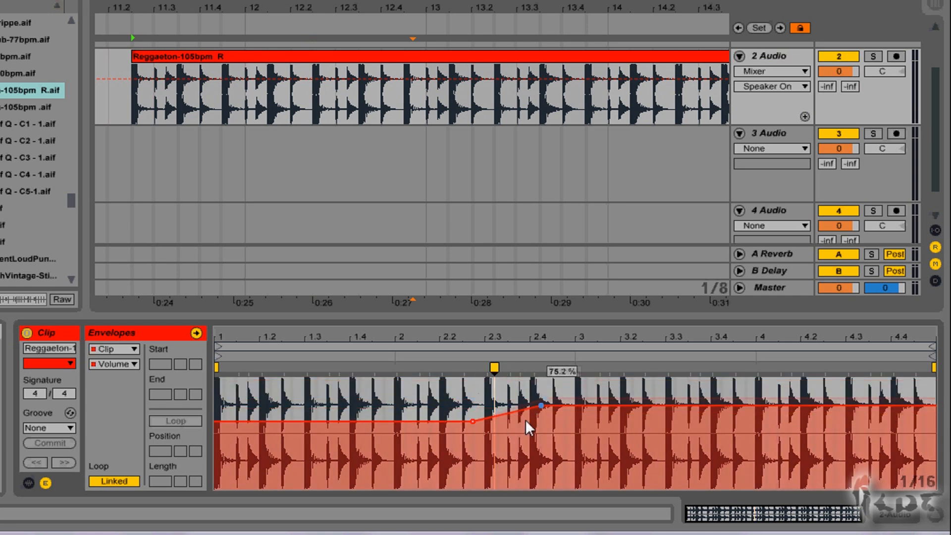
drag(540, 404, 555, 386)
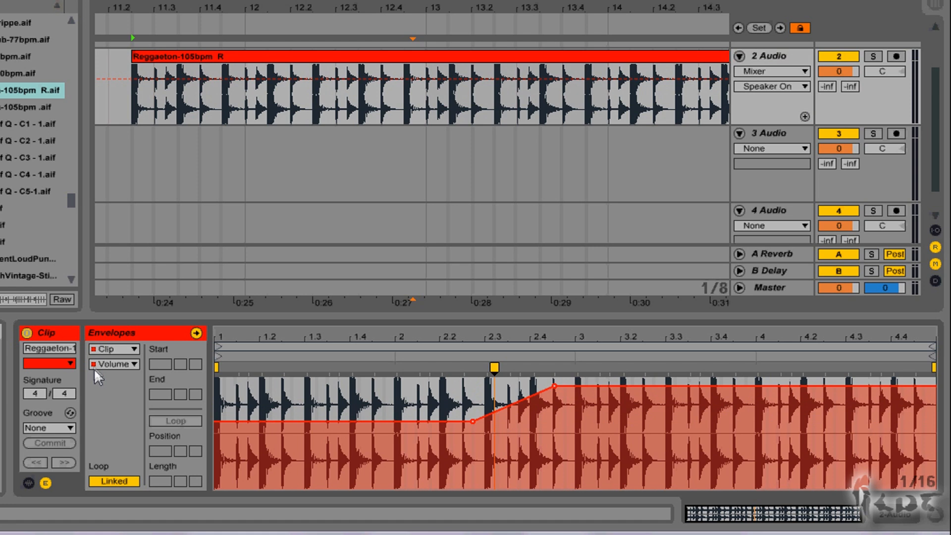
Clear the clip's volume envelope so the audio returns to a flat level
click(116, 364)
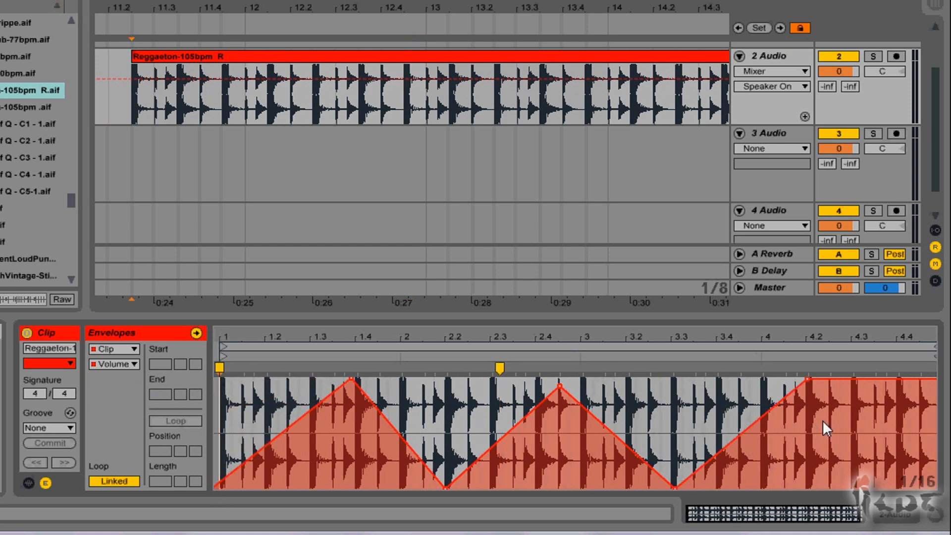
mouse_move(933, 382)
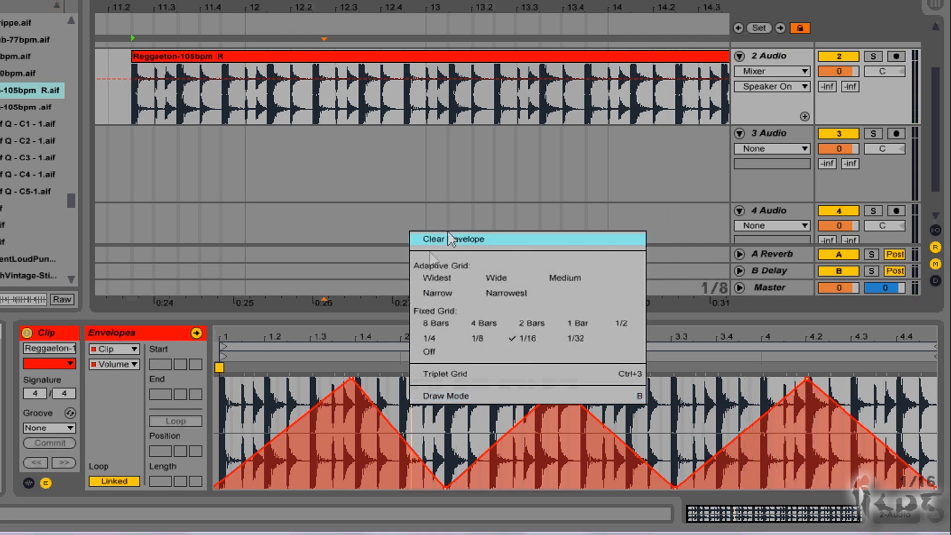
click(454, 238)
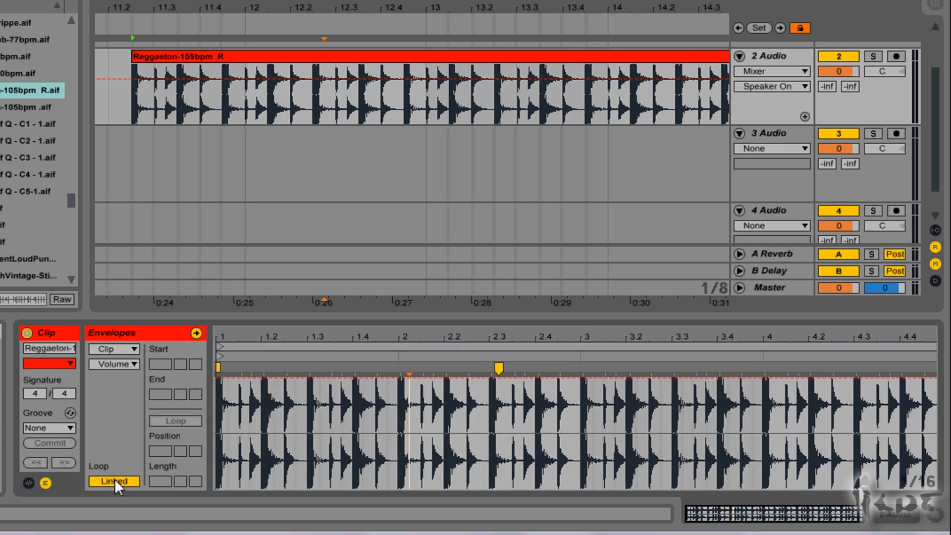
Unlink the envelope and draw a one-bar triangle rising to 100% then back to 0
click(114, 480)
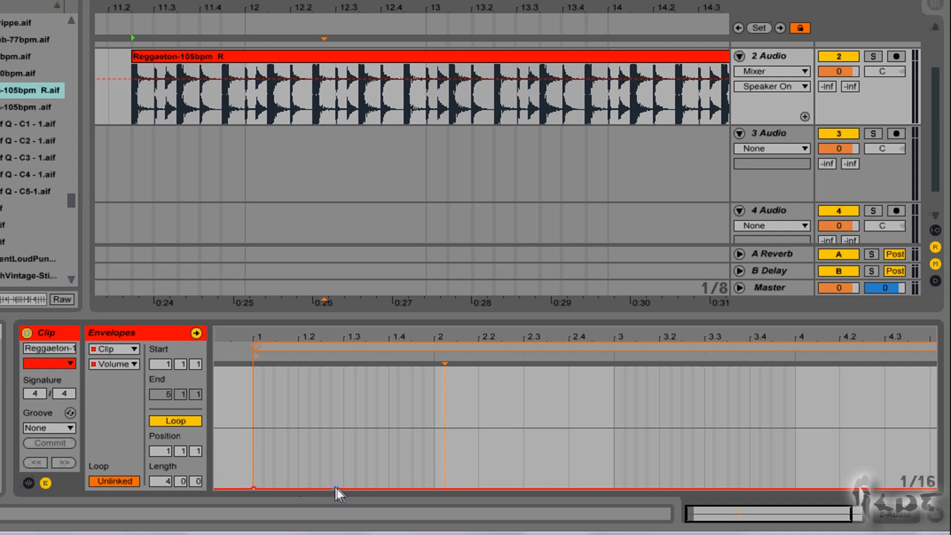
drag(254, 489, 357, 370)
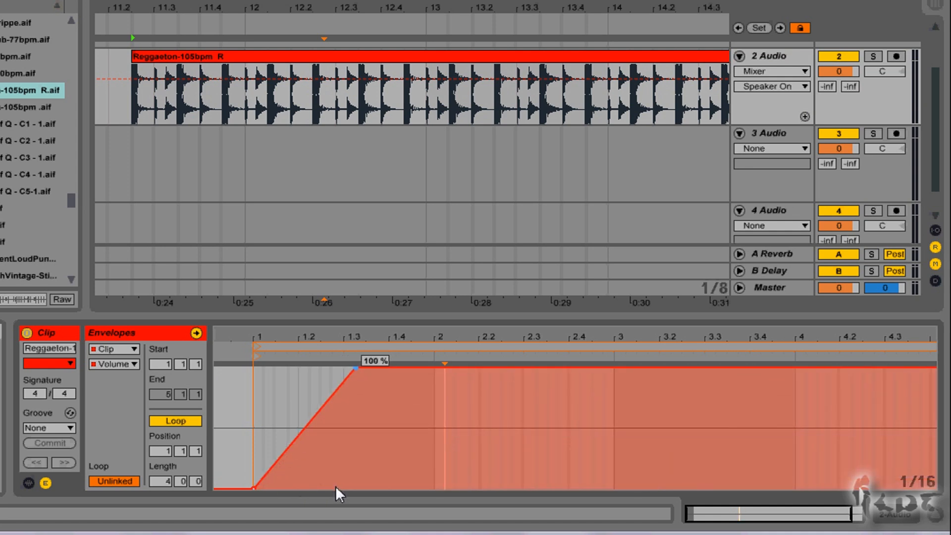
drag(445, 363, 445, 413)
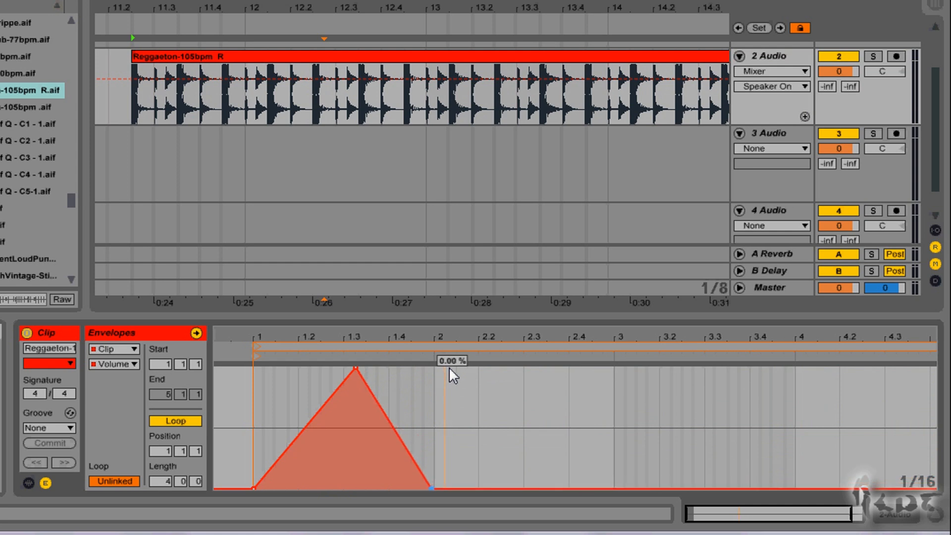
Shorten the envelope loop to one bar so the triangle repeats across the clip
drag(451, 375, 354, 369)
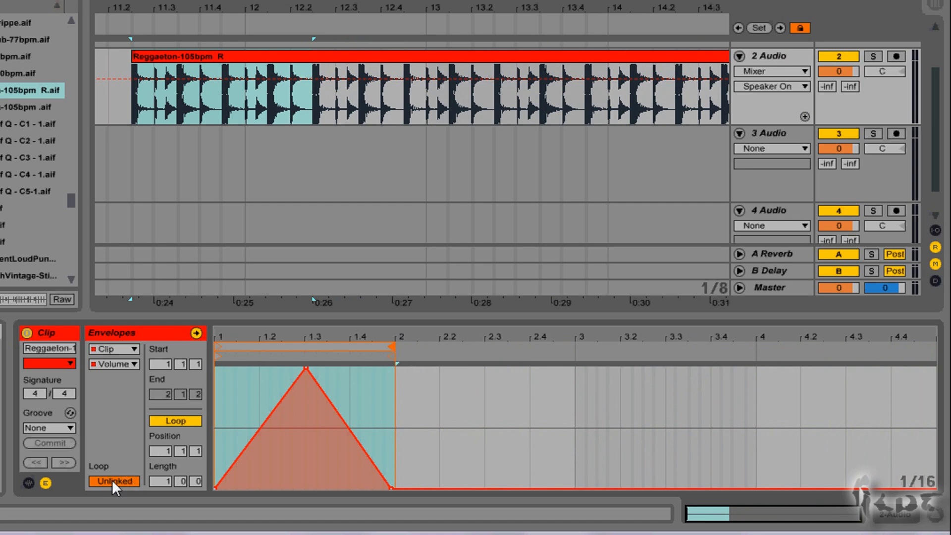
click(114, 481)
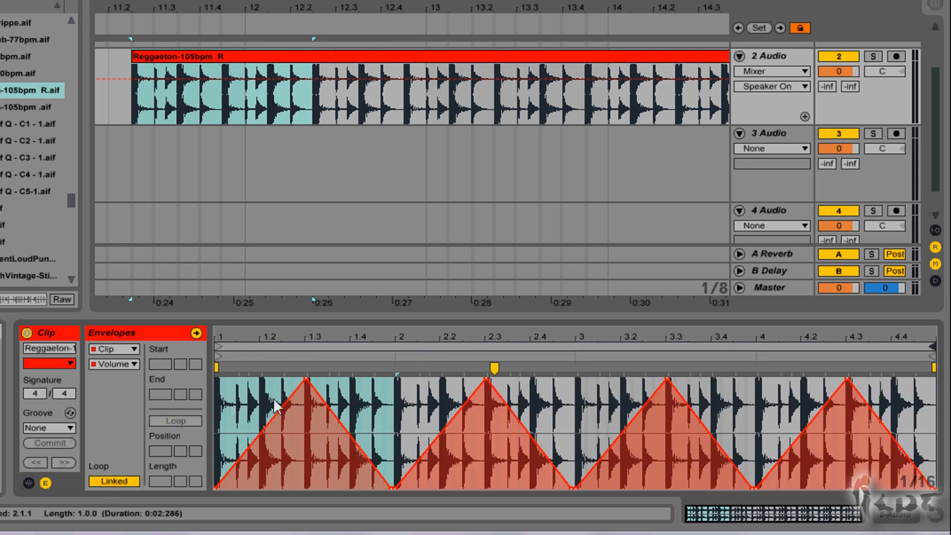
mouse_move(754, 418)
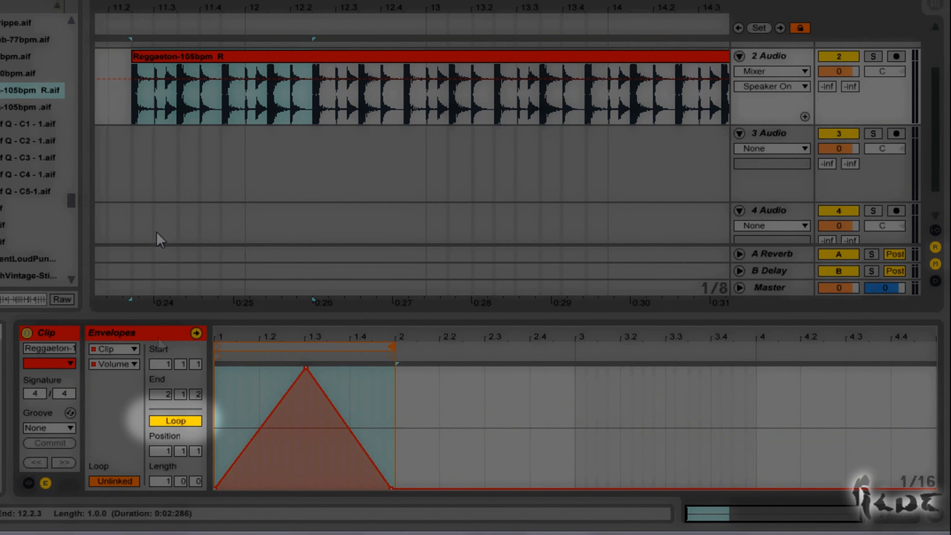
View the repeating triangle and bring up the automation choices for track 2 Audio
click(113, 480)
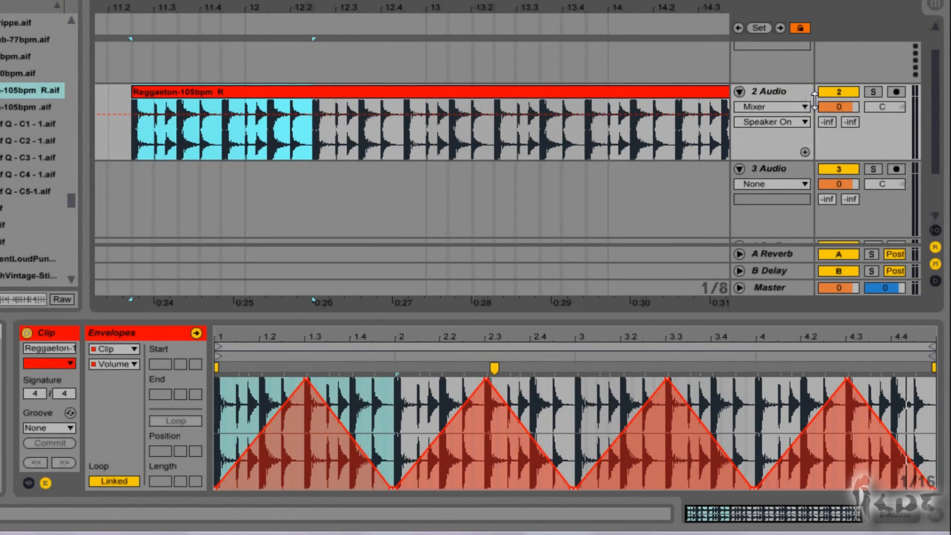
mouse_move(808, 98)
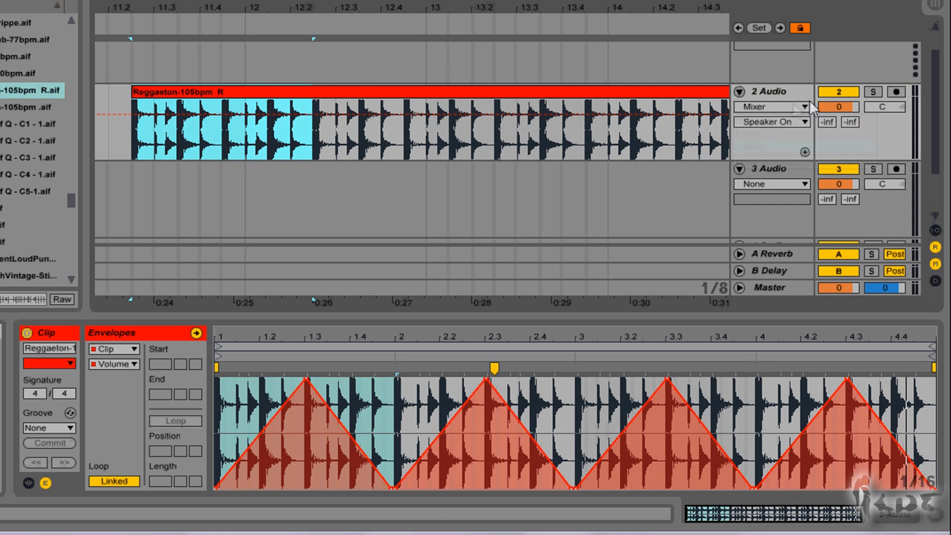
click(771, 107)
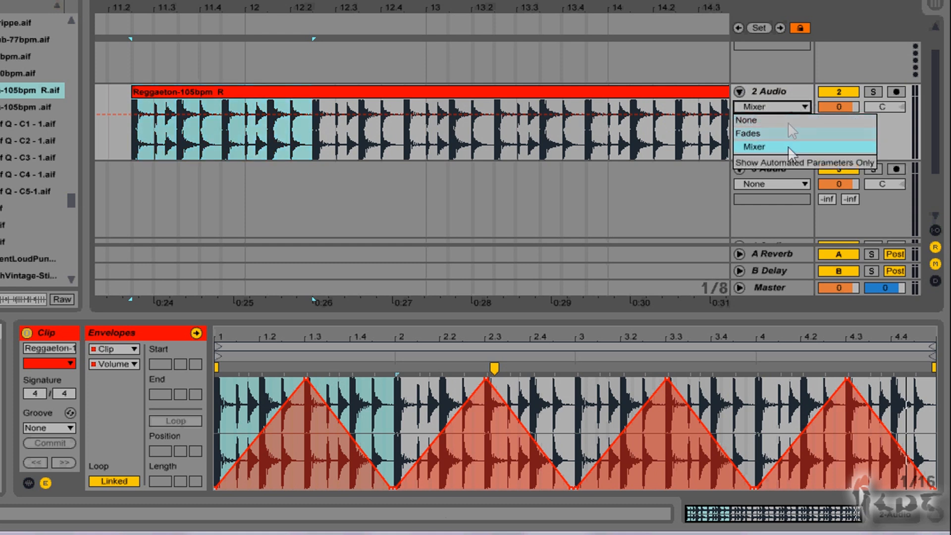